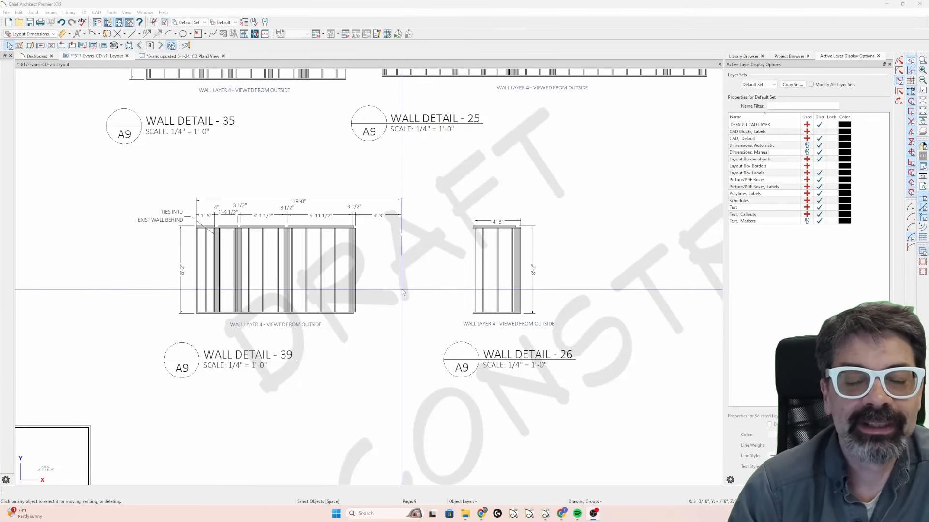
{"action": "mouse_move", "coordinate": [444, 277]}
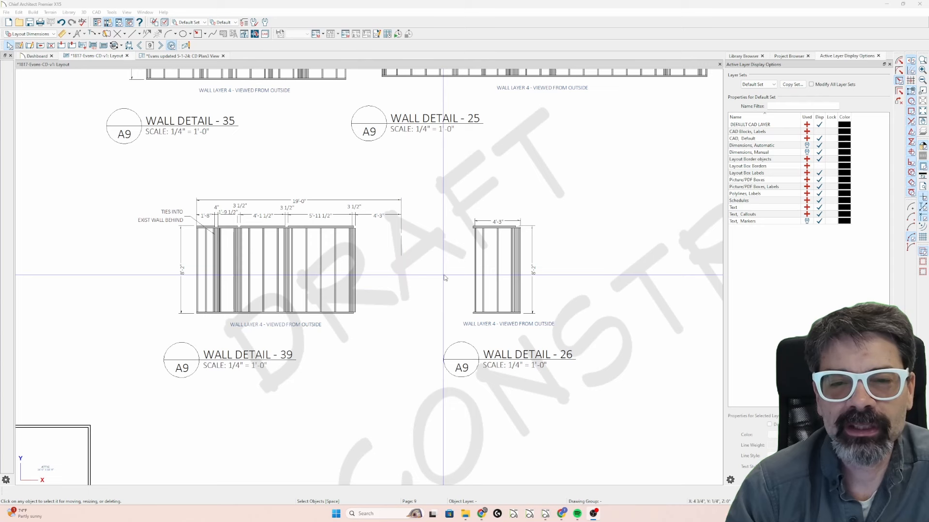
{"action": "mouse_move", "coordinate": [451, 276]}
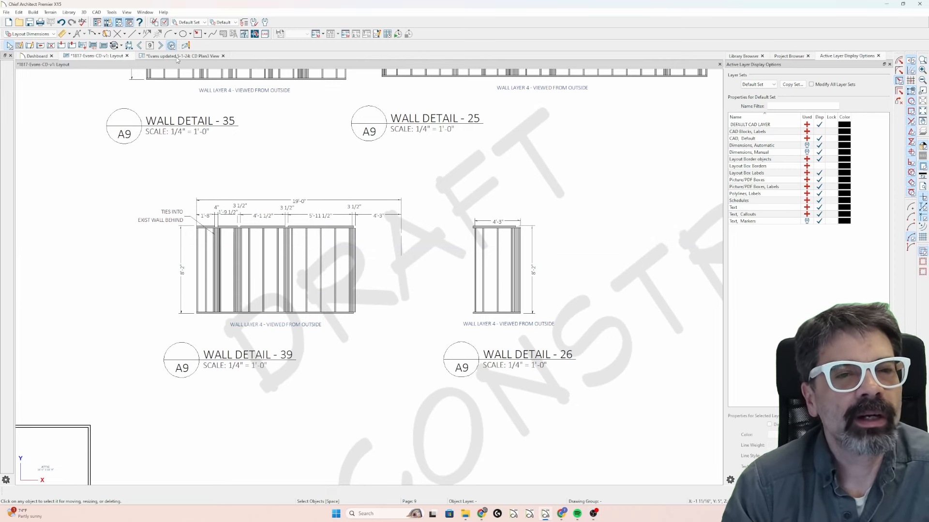
Show the plan in Working Plan View and lengthen the W.C. wall to 4'-4 3/4"
{"action": "left_click", "coordinate": [399, 45]}
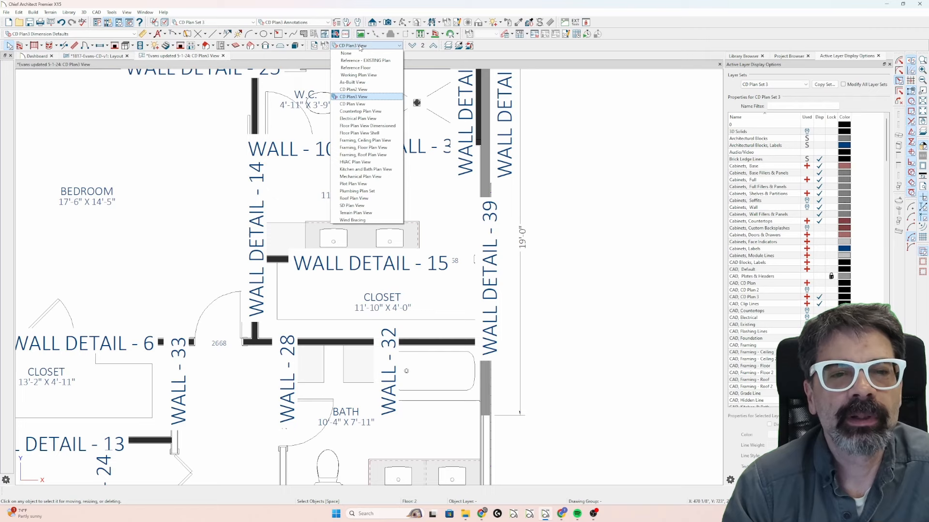
{"action": "mouse_move", "coordinate": [358, 75]}
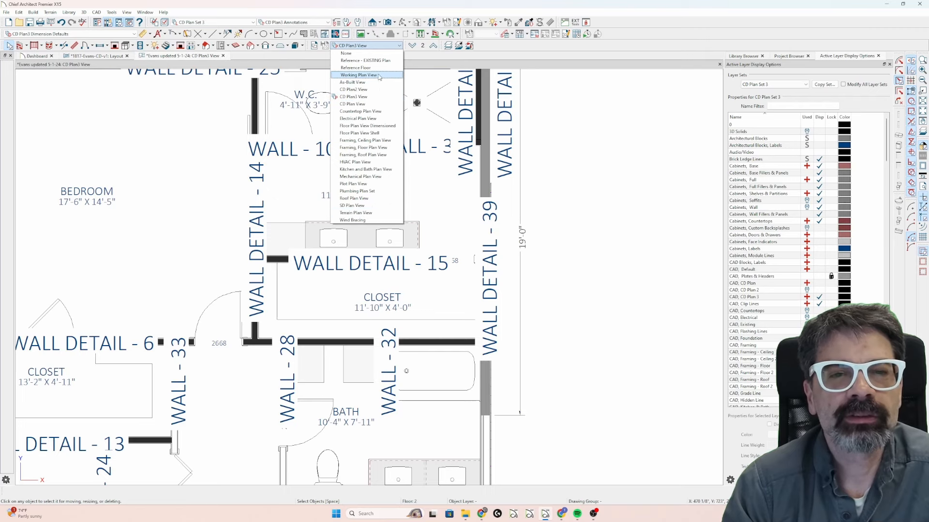
{"action": "left_click", "coordinate": [358, 75]}
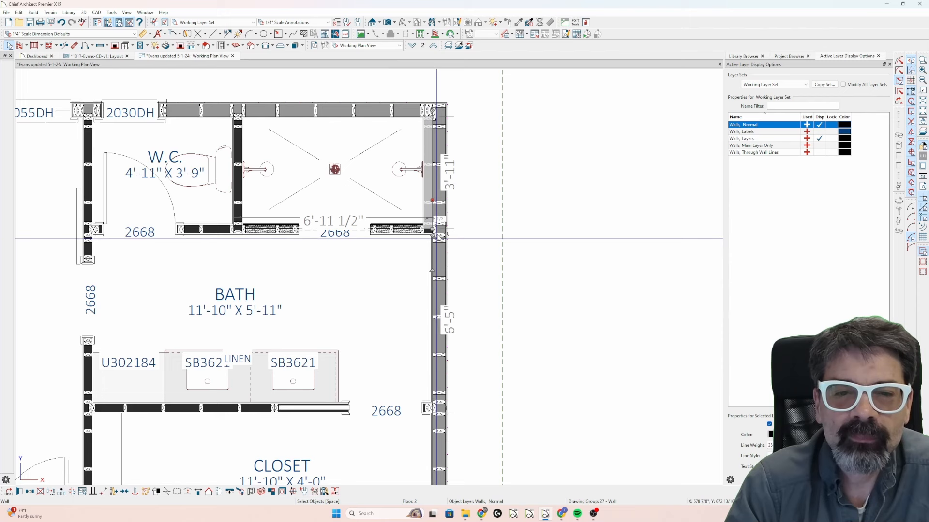
{"action": "mouse_move", "coordinate": [438, 236]}
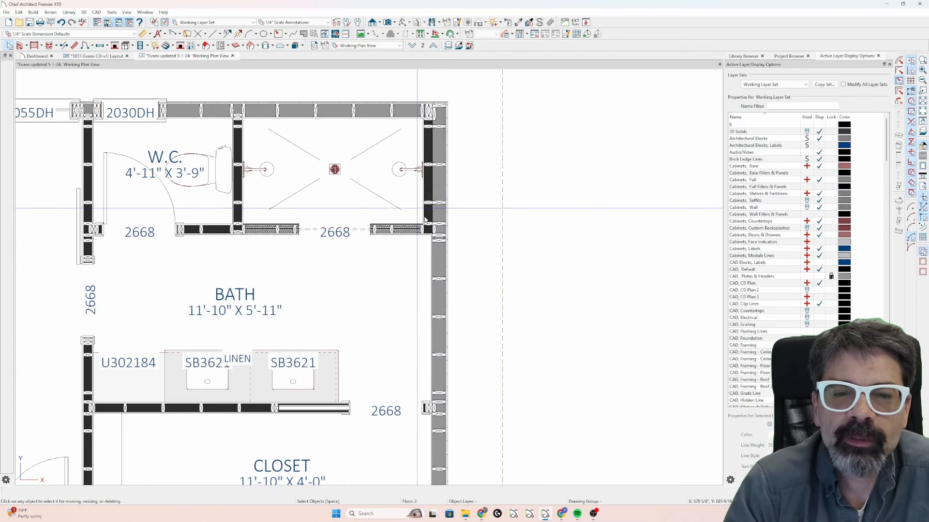
{"action": "left_click", "coordinate": [438, 204]}
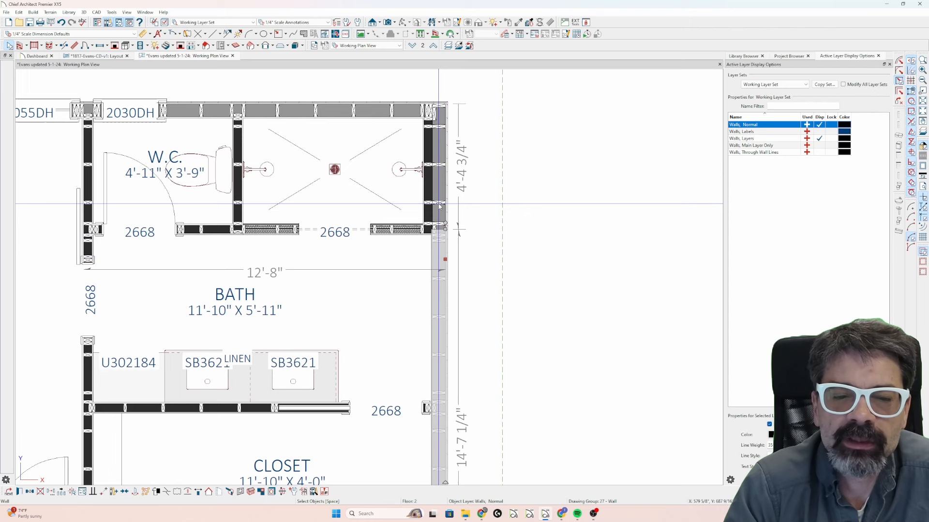
{"action": "left_click", "coordinate": [441, 189]}
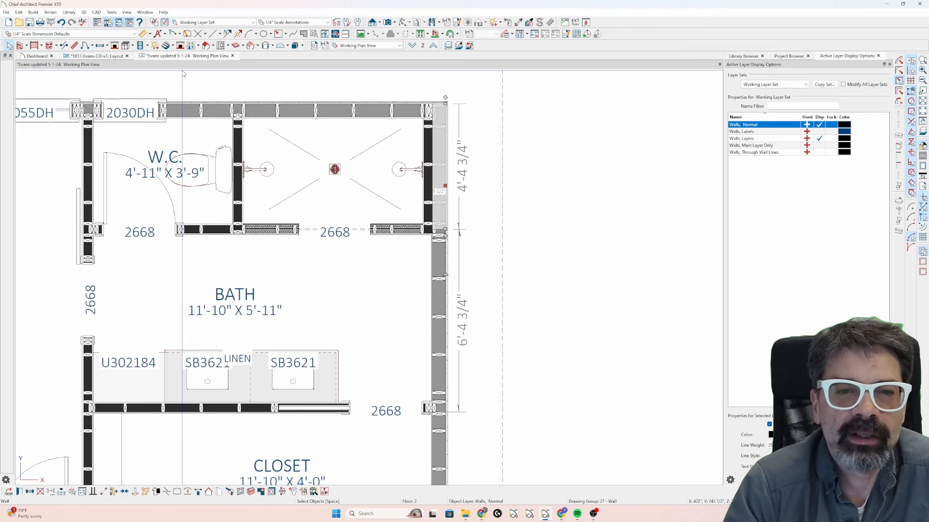
{"action": "left_click", "coordinate": [367, 45]}
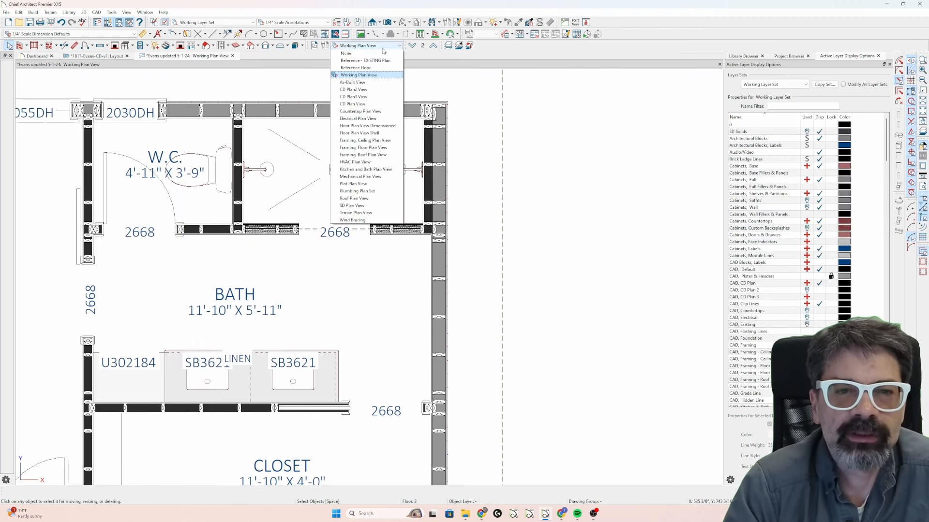
{"action": "mouse_move", "coordinate": [353, 97]}
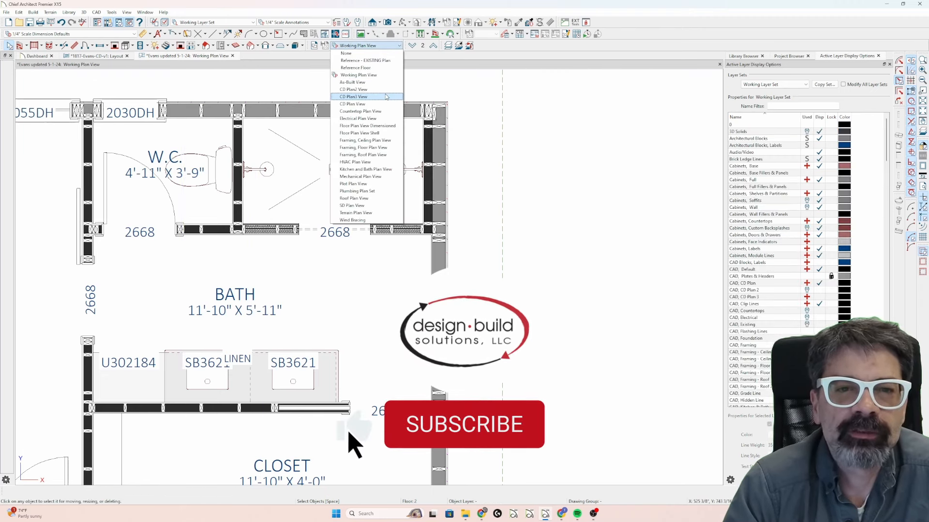
Switch the active plan view back to CD Plan3
{"action": "left_click", "coordinate": [352, 96]}
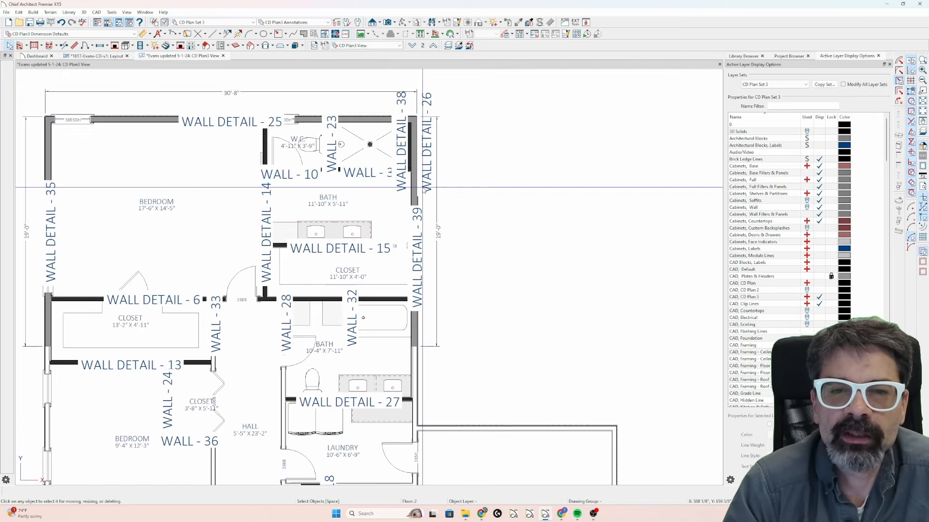
{"action": "mouse_move", "coordinate": [450, 186]}
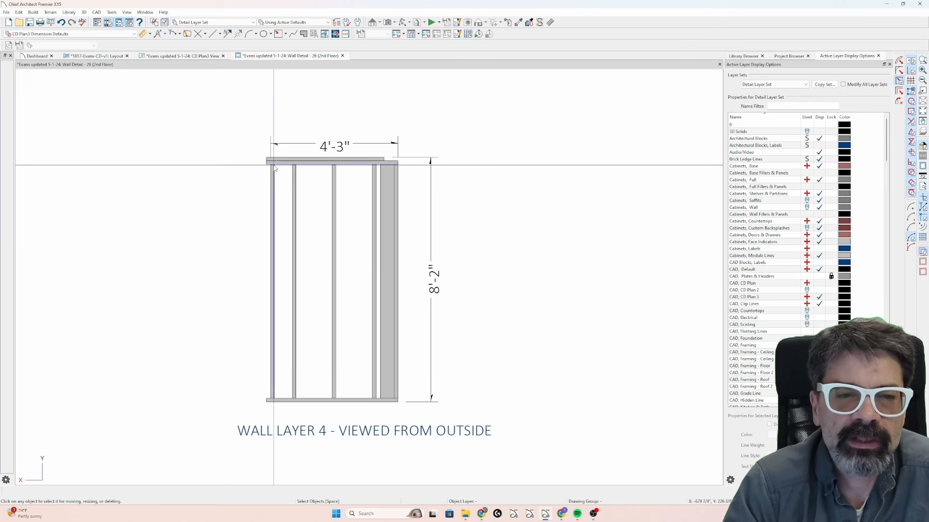
{"action": "mouse_move", "coordinate": [267, 169]}
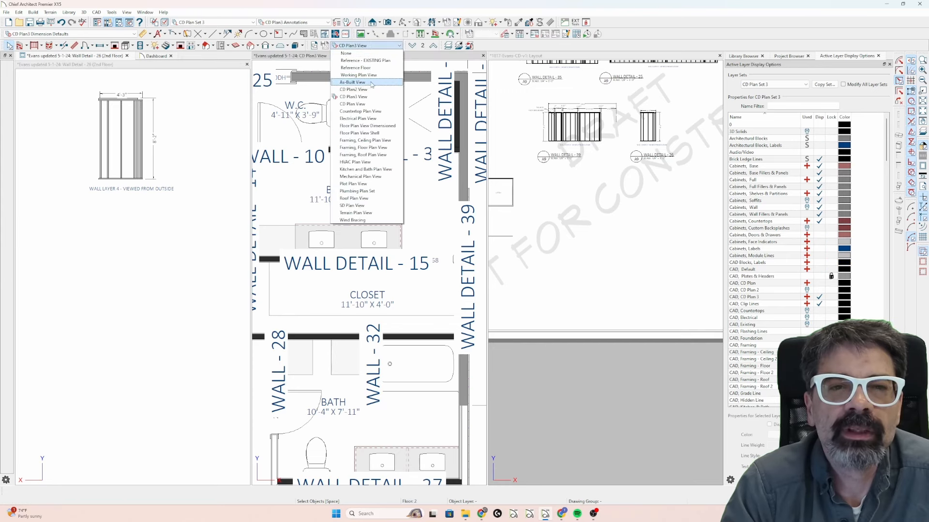
Select the bath-side wall in Working Plan View, then view the 19'-0" Wall Detail - 39
{"action": "left_click", "coordinate": [358, 74]}
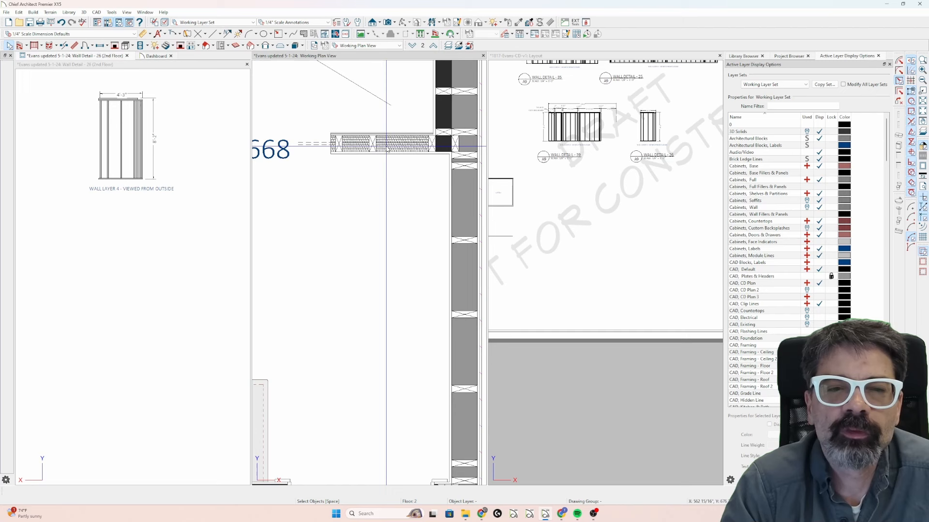
{"action": "left_click", "coordinate": [385, 142]}
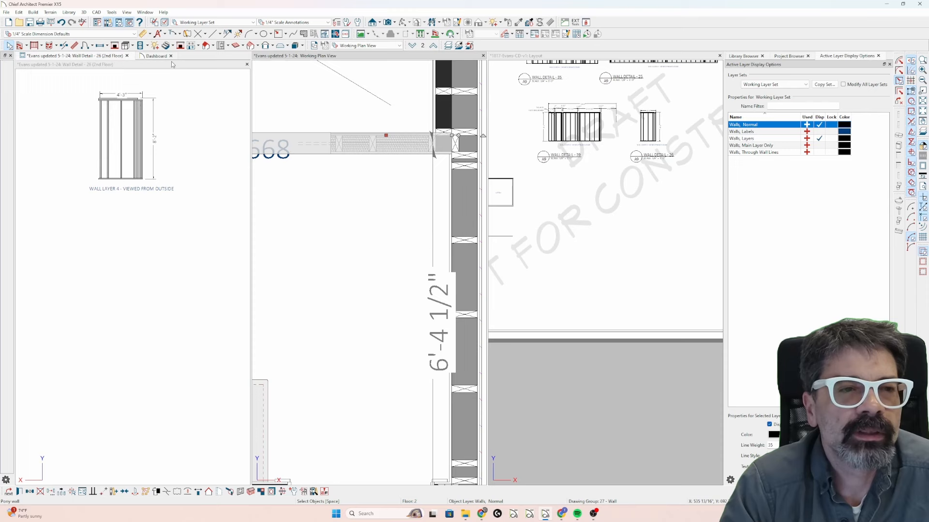
{"action": "mouse_move", "coordinate": [236, 67]}
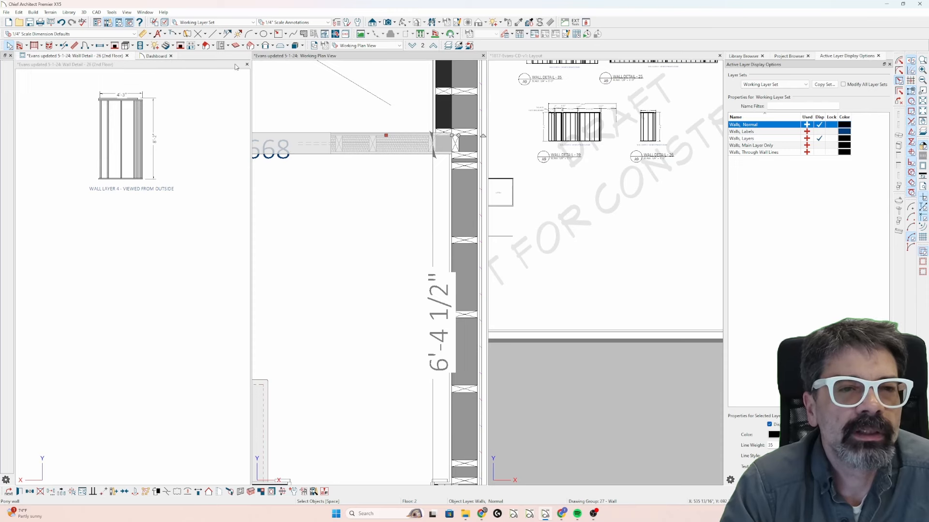
{"action": "left_click", "coordinate": [155, 55]}
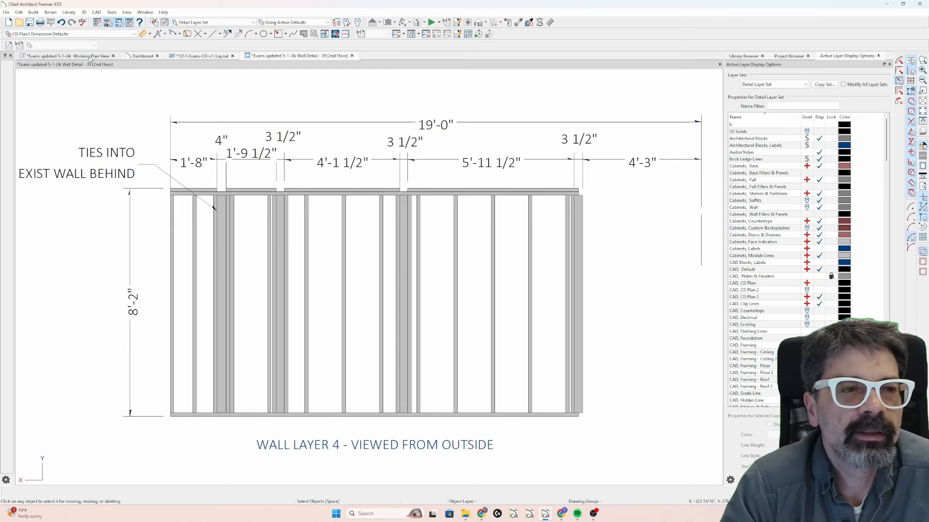
Review the Wall Detail - 26 framing elevation, then return to the layout page
{"action": "left_click", "coordinate": [66, 55]}
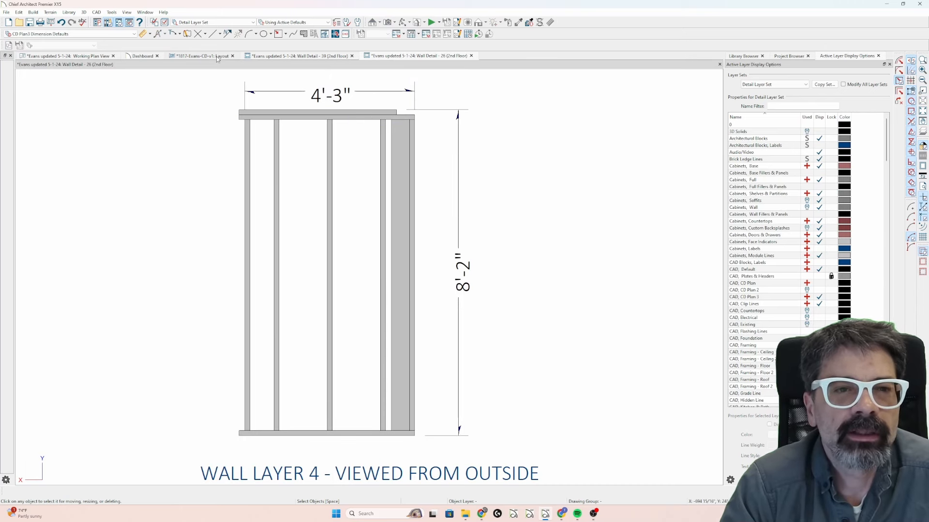
{"action": "left_click", "coordinate": [201, 56]}
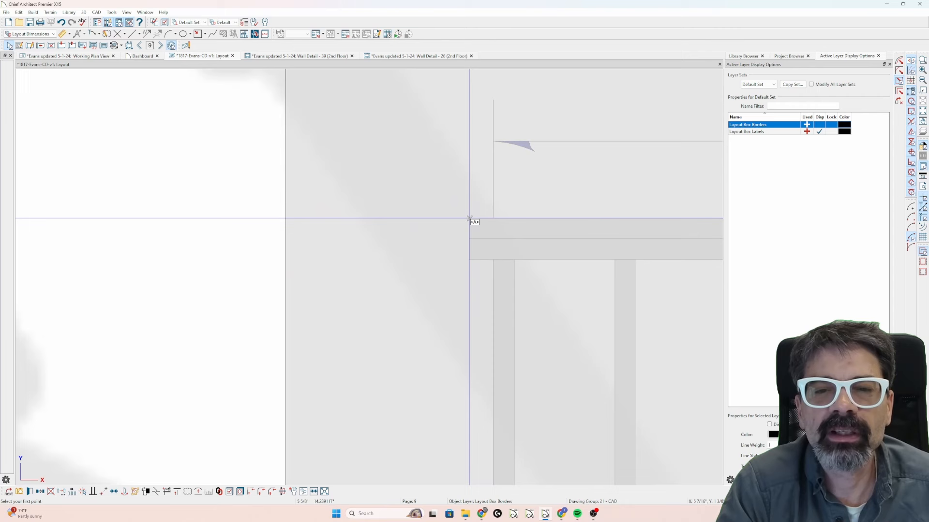
{"action": "mouse_move", "coordinate": [493, 224]}
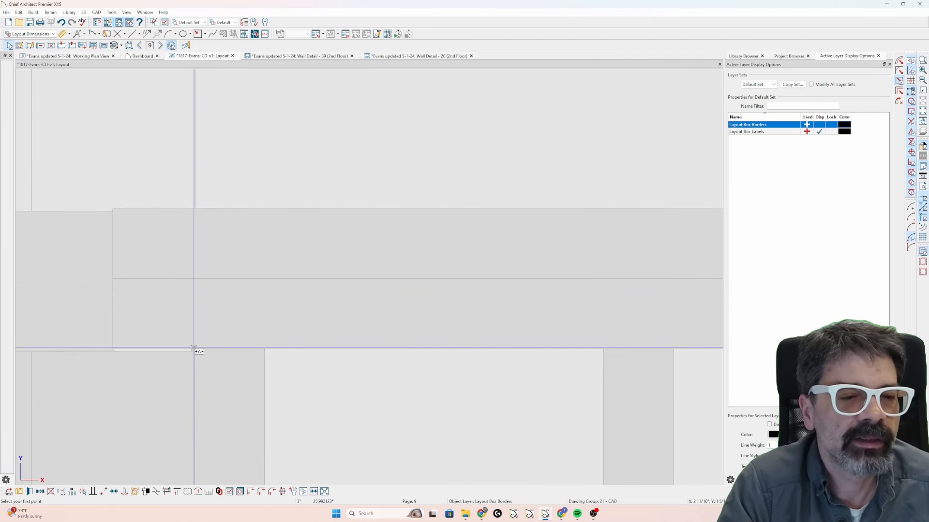
Snap the Wall Detail 26 layout box edge flush against Wall Detail 39
{"action": "left_click", "coordinate": [196, 351]}
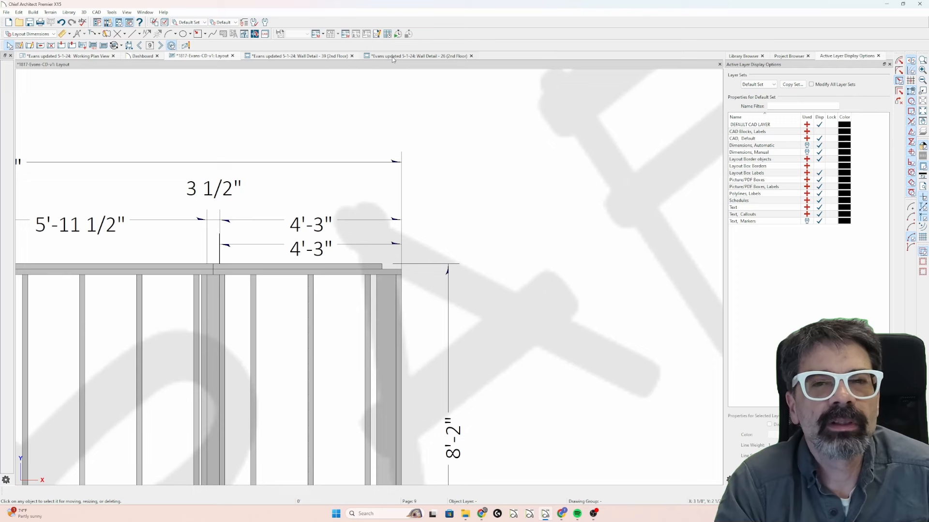
Check the 19'-0" Wall Detail - 39 elevation, then return to the layout sheet
{"action": "left_click", "coordinate": [420, 56]}
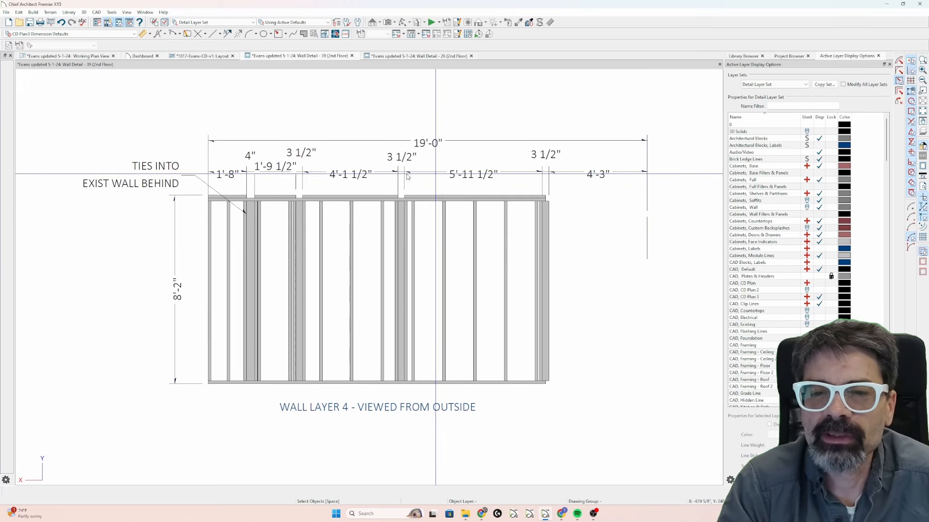
{"action": "mouse_move", "coordinate": [527, 187]}
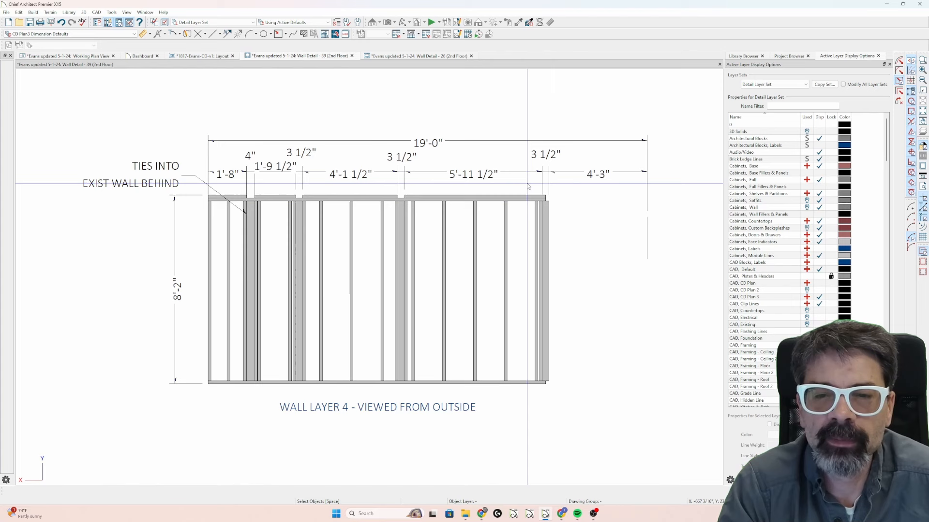
{"action": "mouse_move", "coordinate": [336, 83]}
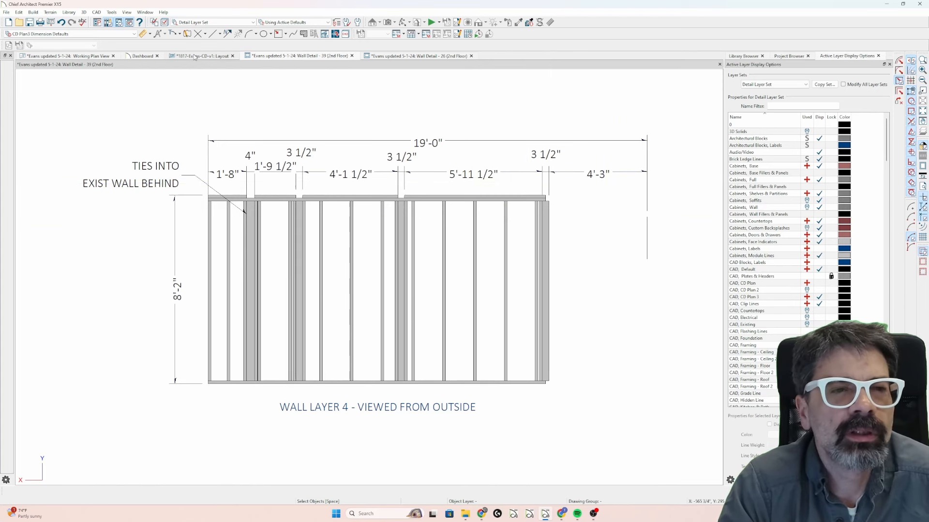
{"action": "left_click", "coordinate": [201, 55]}
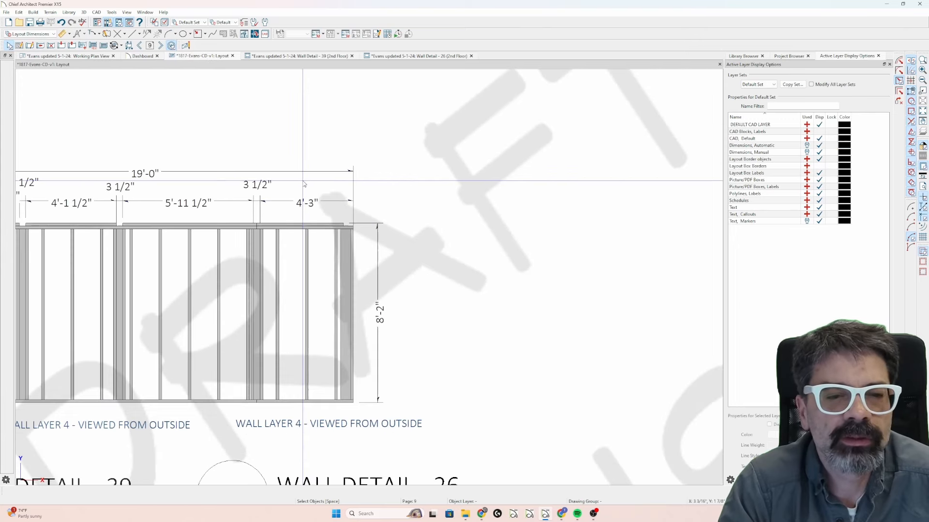
Suppress the label of the Wall Detail 26 layout box
{"action": "scroll", "scroll_direction": "down", "scroll_amount": 3}
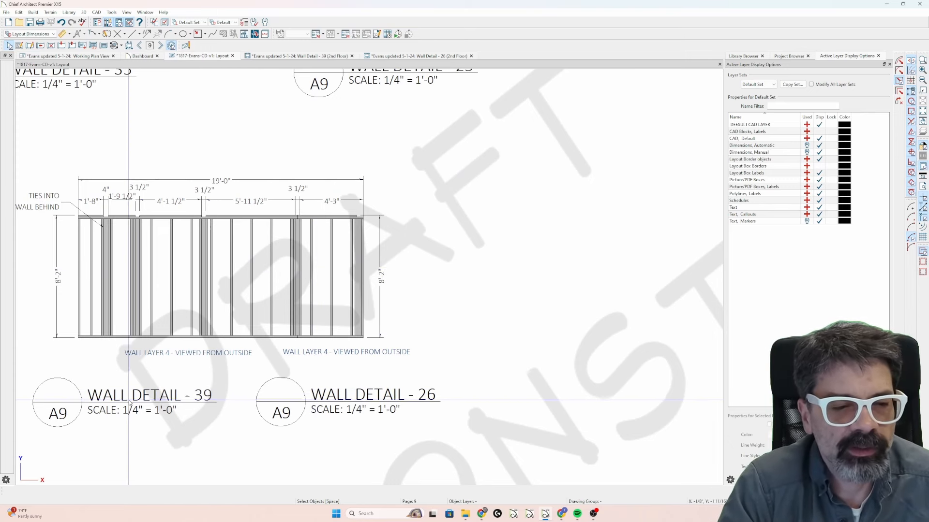
{"action": "left_click", "coordinate": [346, 276]}
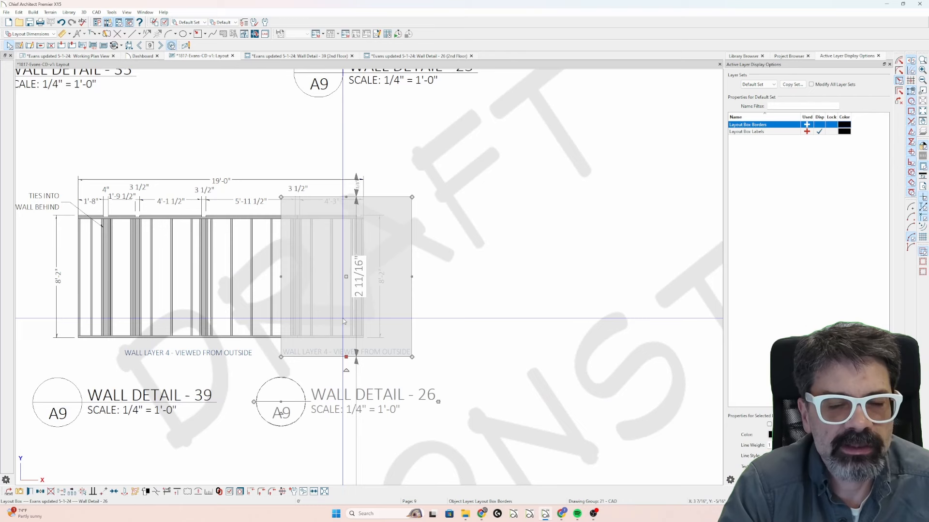
{"action": "double_click", "coordinate": [345, 277]}
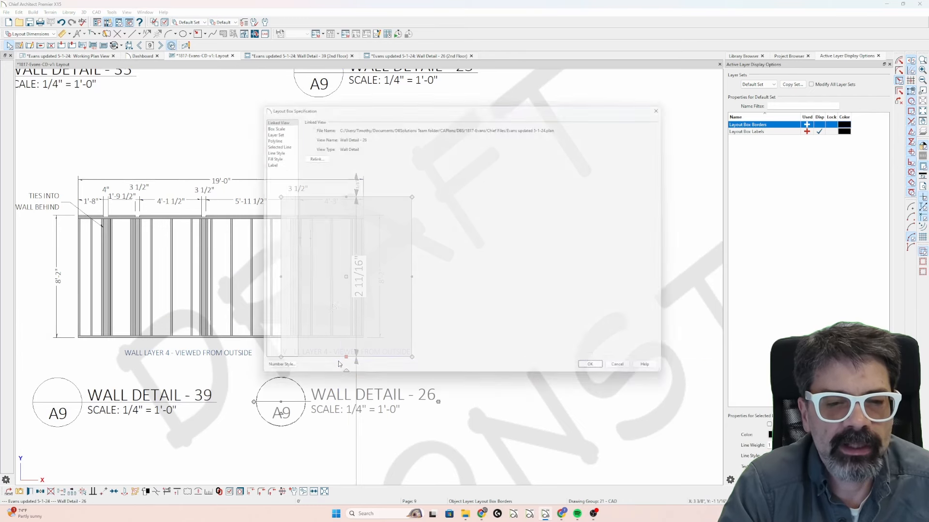
{"action": "left_click", "coordinate": [259, 160]}
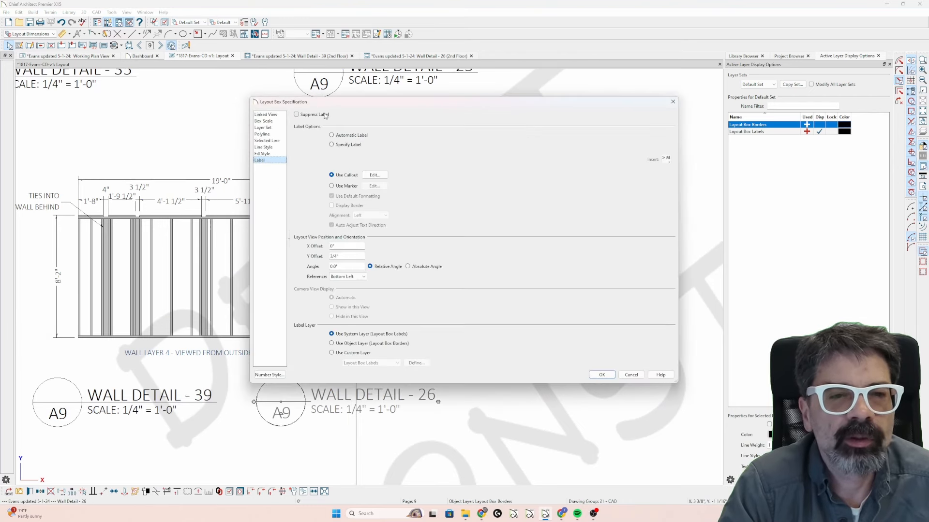
{"action": "left_click", "coordinate": [601, 374]}
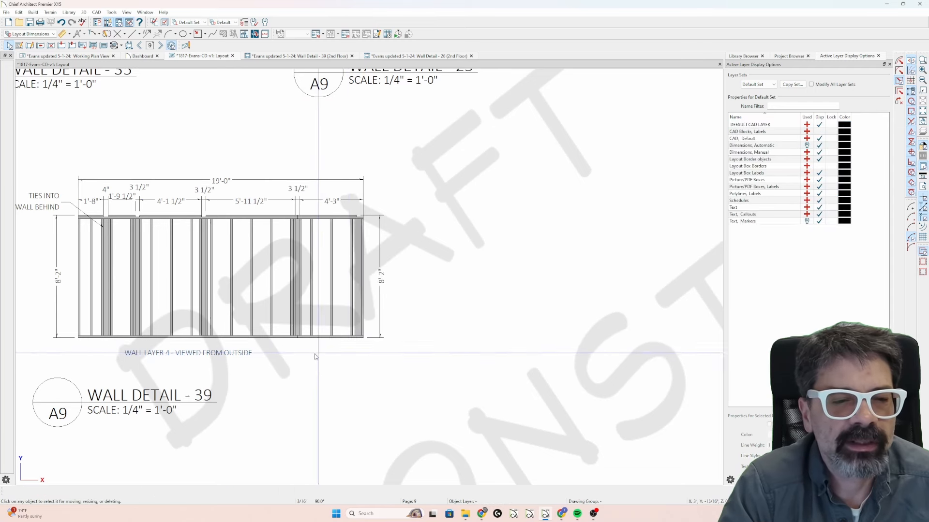
{"action": "mouse_move", "coordinate": [250, 383]}
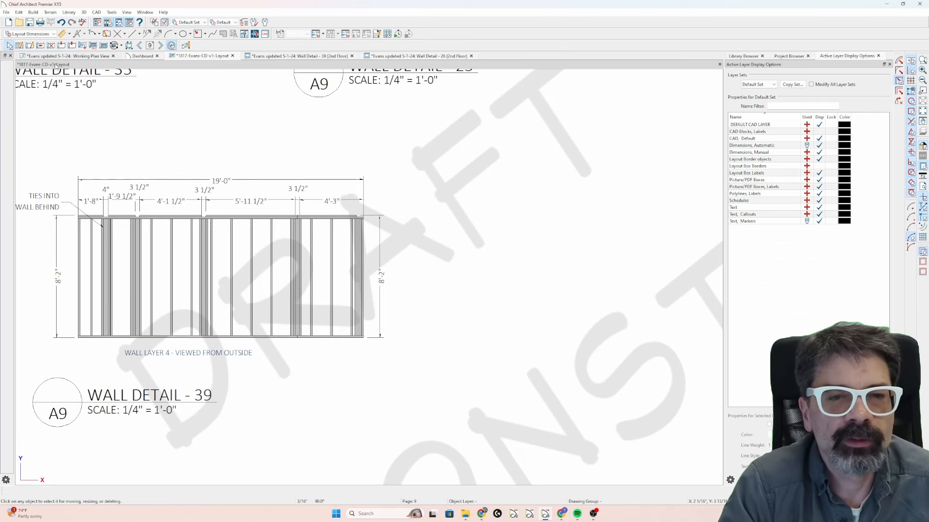
Suppress the Wall Detail 26 label on the floor plan wall, then reopen Wall Detail 39
{"action": "left_click", "coordinate": [67, 56]}
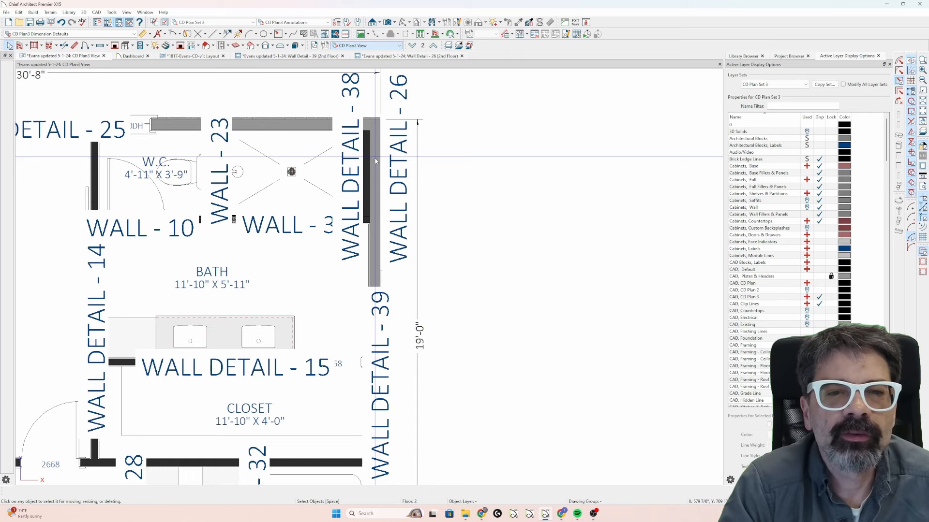
{"action": "left_click", "coordinate": [379, 172]}
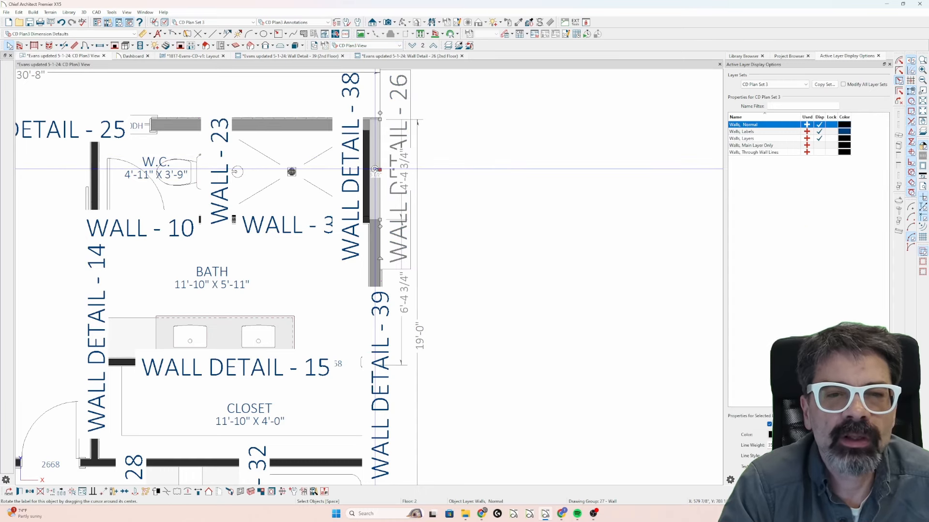
{"action": "double_click", "coordinate": [379, 171]}
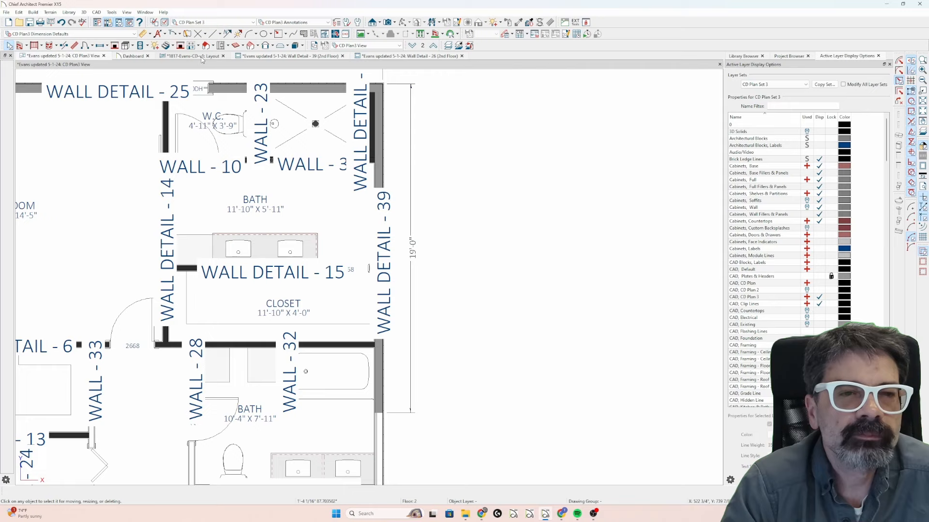
{"action": "left_click", "coordinate": [189, 56]}
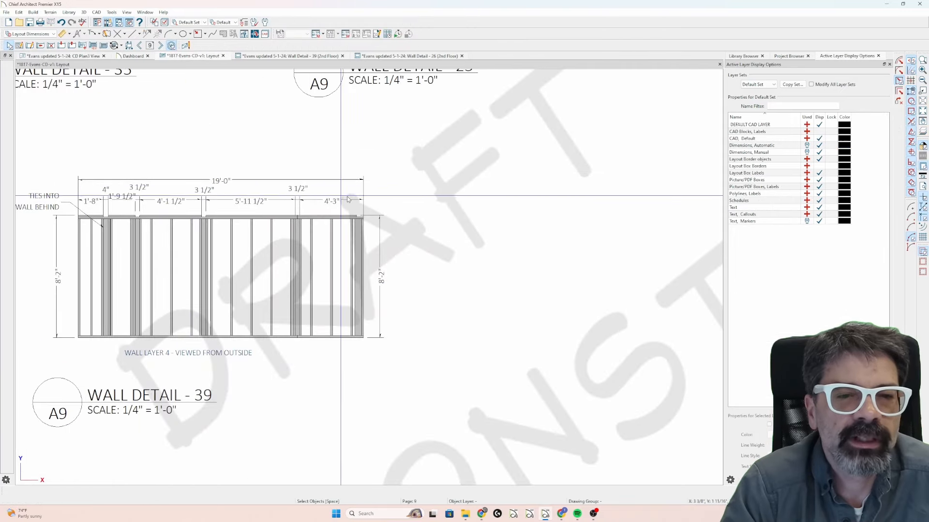
{"action": "mouse_move", "coordinate": [279, 204]}
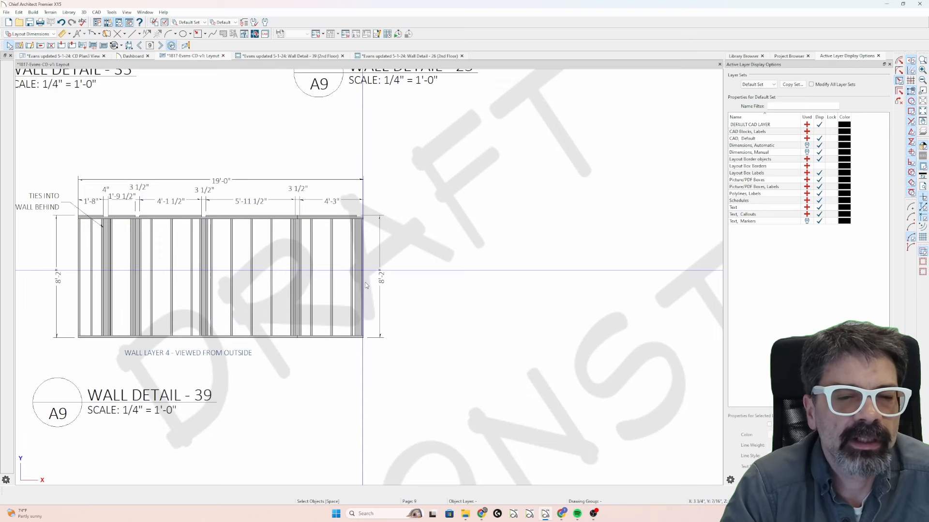
{"action": "mouse_move", "coordinate": [296, 318]}
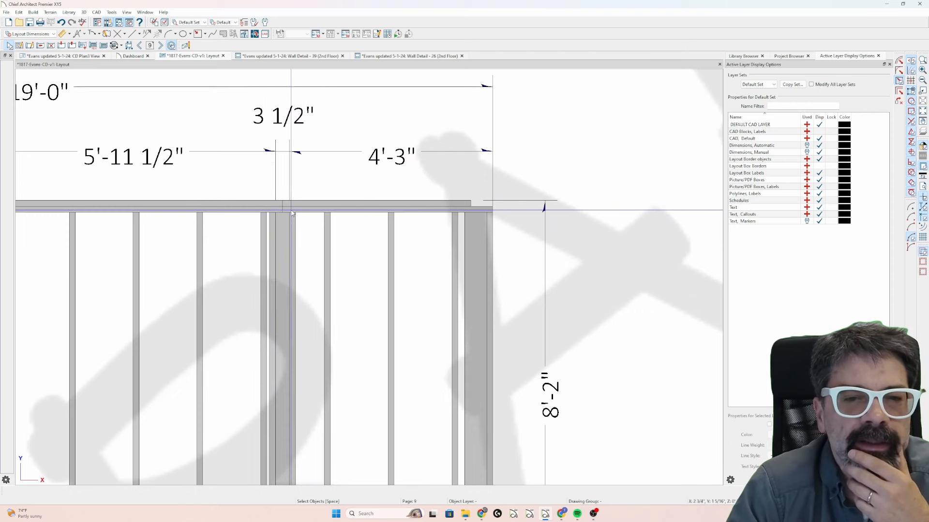
{"action": "mouse_move", "coordinate": [283, 216]}
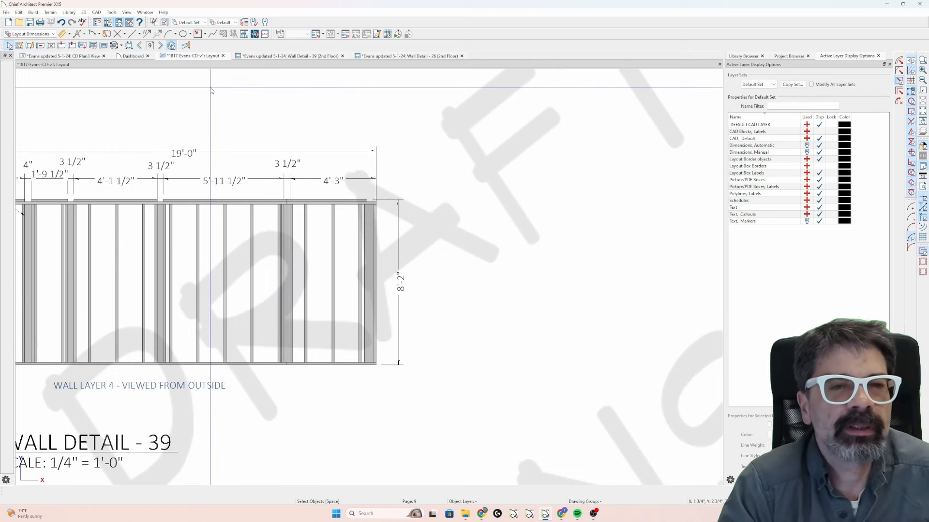
{"action": "left_click", "coordinate": [285, 56]}
{"action": "type", "text": "1"}
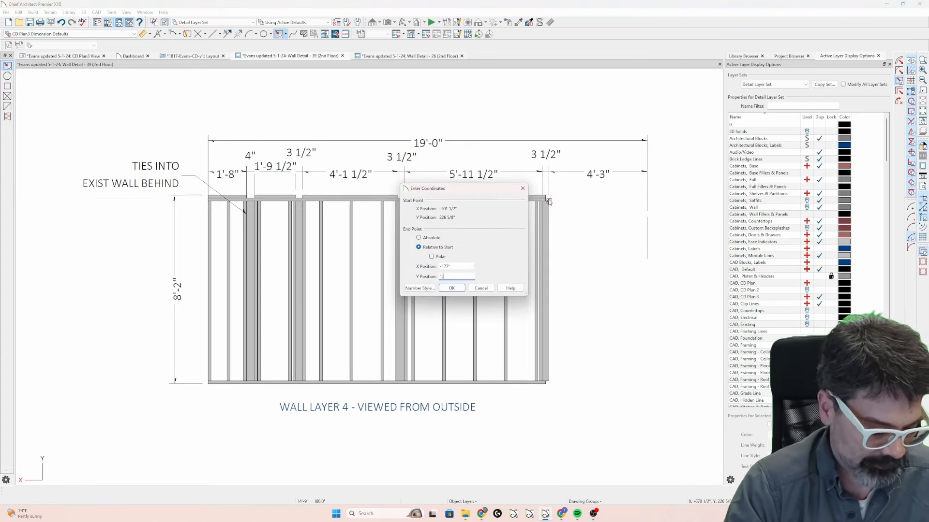
Draw grey solid-filled polylines extending Wall Detail 39's plates to the full 19'-0"
{"action": "left_click", "coordinate": [451, 287]}
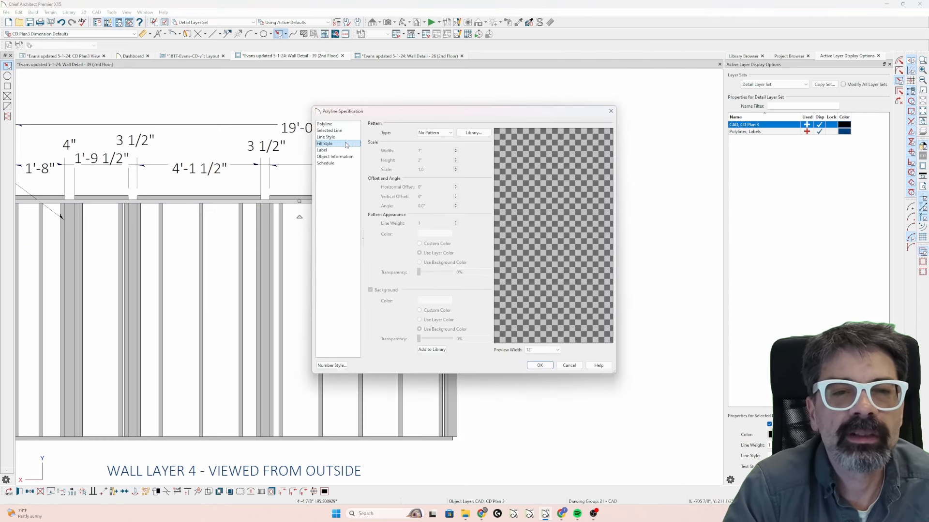
{"action": "left_click", "coordinate": [382, 300]}
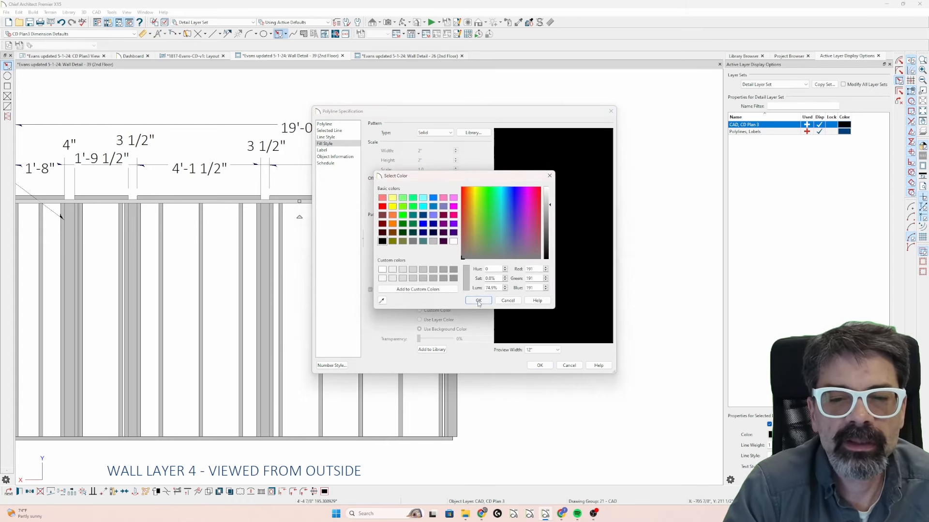
{"action": "left_click", "coordinate": [478, 301]}
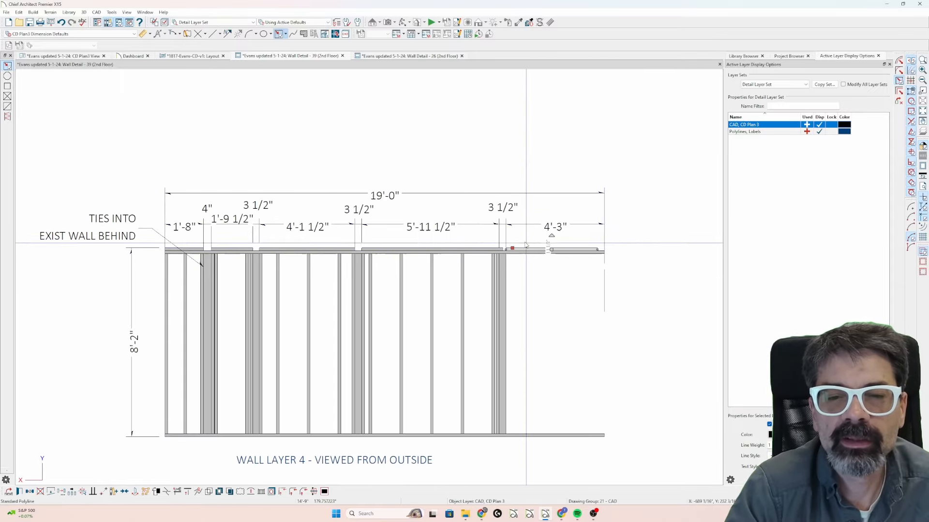
{"action": "scroll", "scroll_direction": "up", "scroll_amount": 3}
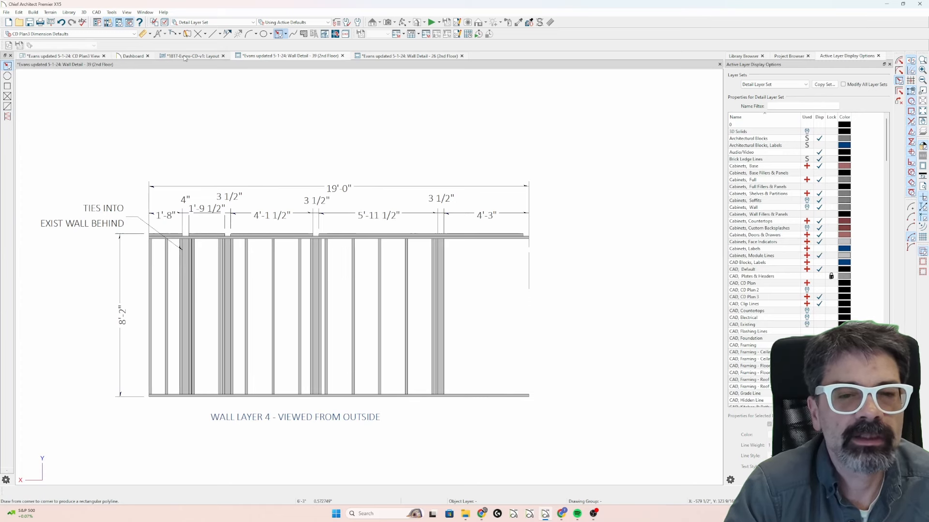
Back on the layout sheet, set the extended plate's new end point
{"action": "left_click", "coordinate": [189, 56]}
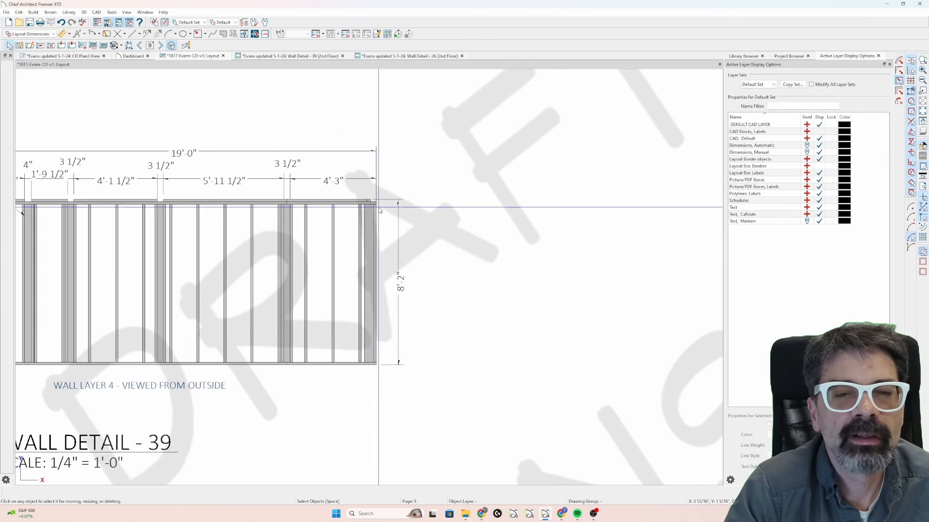
{"action": "mouse_move", "coordinate": [359, 175]}
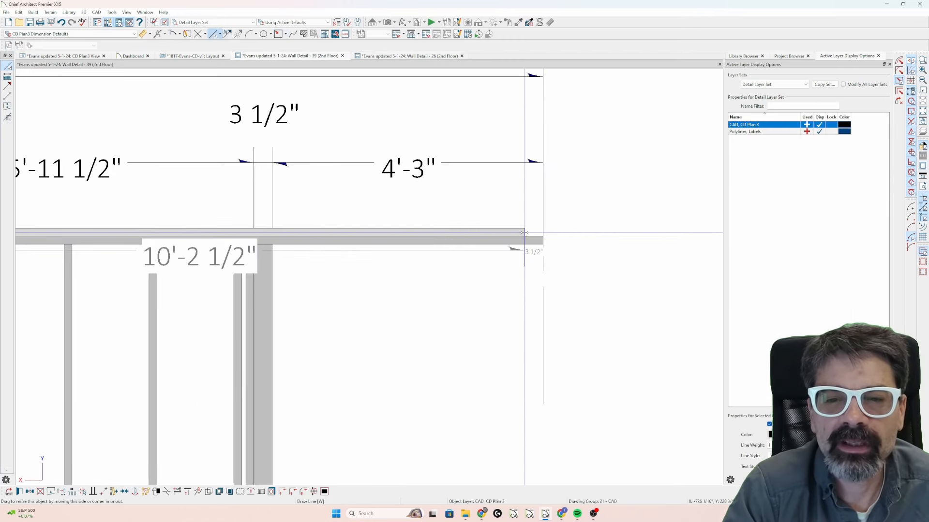
{"action": "left_click", "coordinate": [521, 235]}
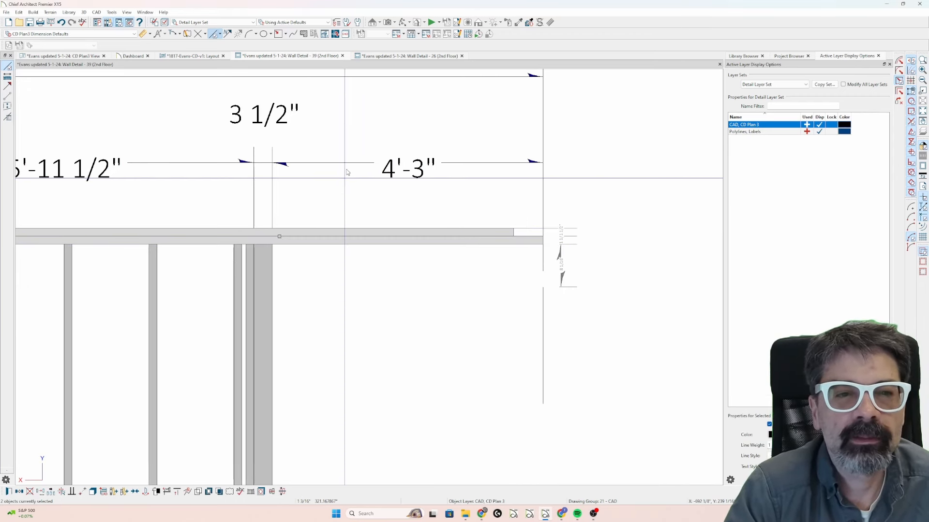
{"action": "left_click", "coordinate": [190, 56]}
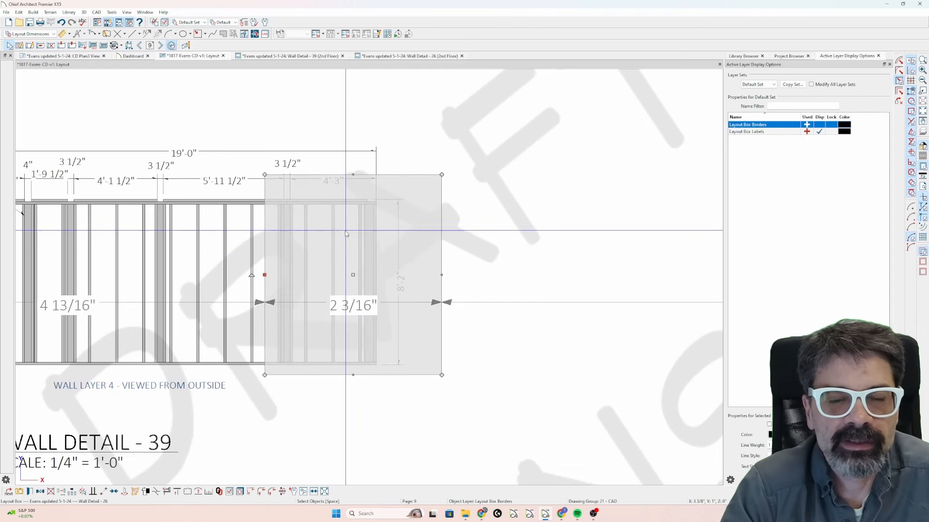
{"action": "mouse_move", "coordinate": [206, 245]}
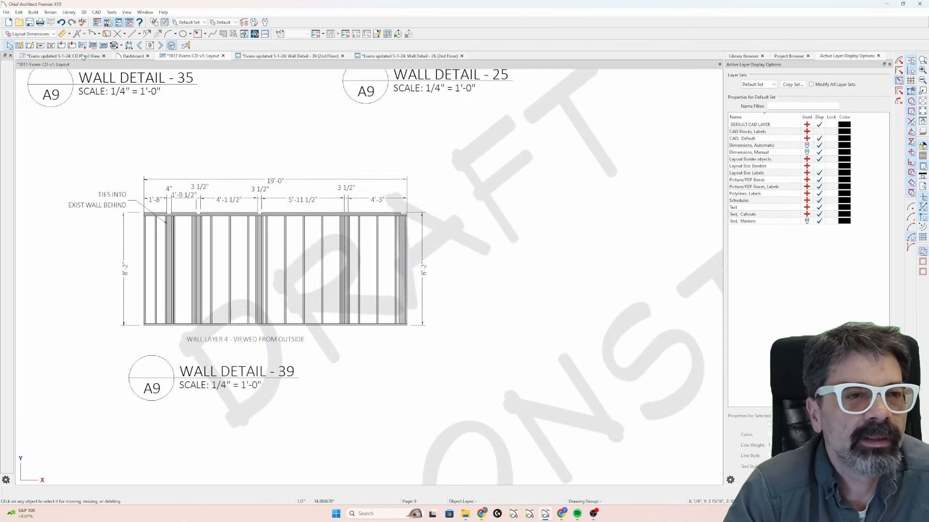
Switch the CD plan to Working Plan View, inspect the corner wall junction, then open Wall Detail 38
{"action": "left_click", "coordinate": [59, 56]}
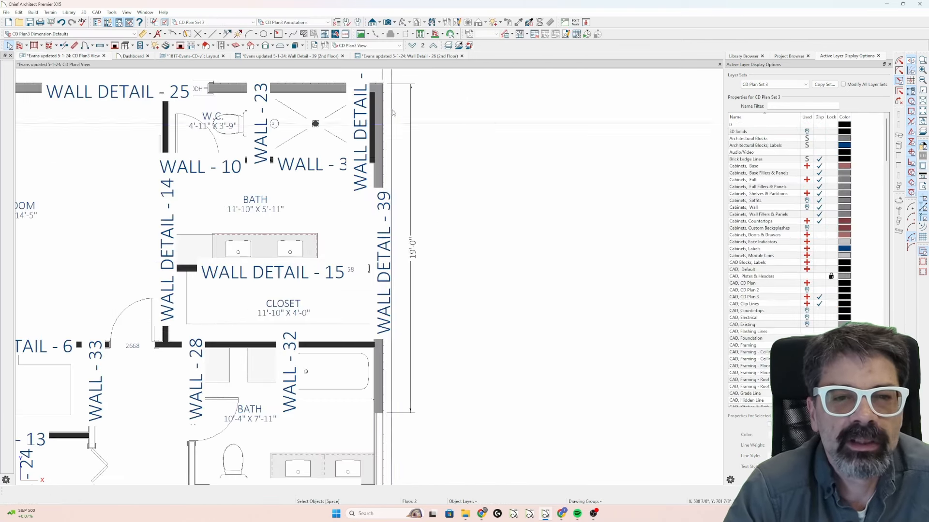
{"action": "scroll", "scroll_direction": "down", "scroll_amount": 3}
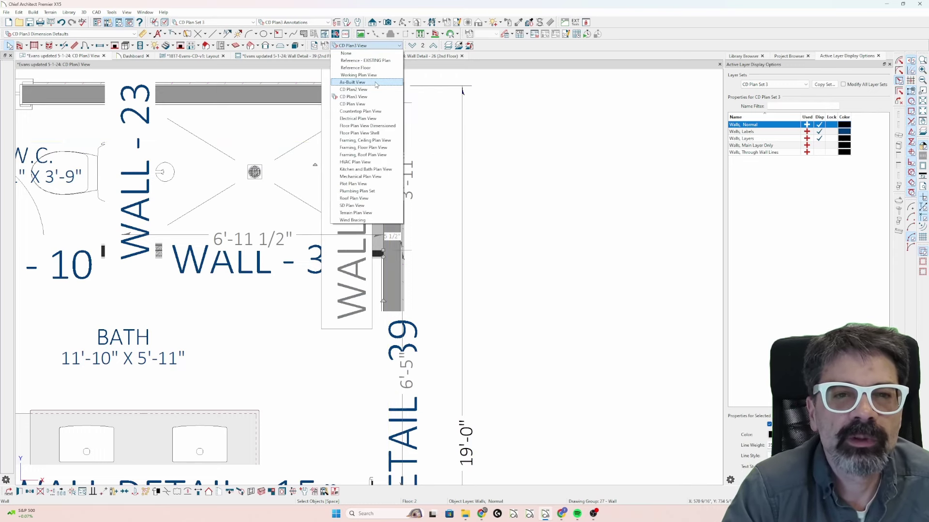
{"action": "left_click", "coordinate": [358, 74]}
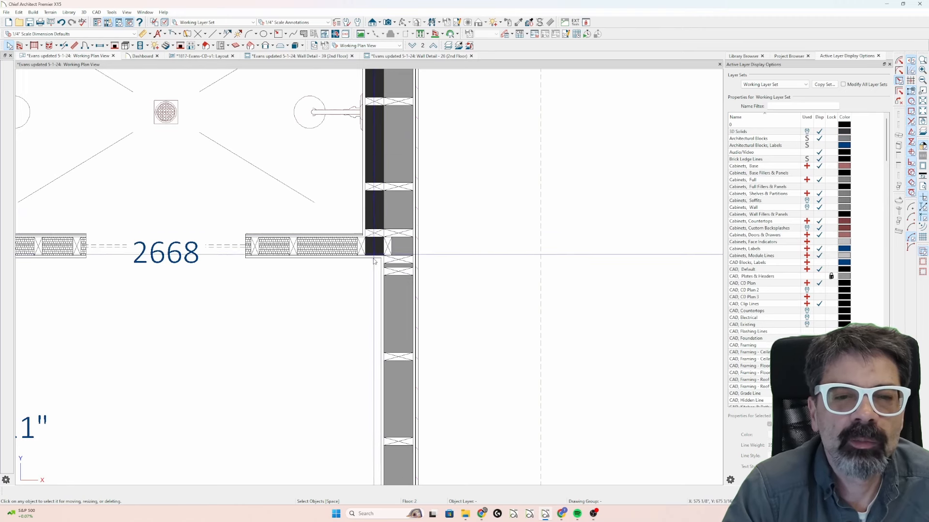
{"action": "mouse_move", "coordinate": [369, 275]}
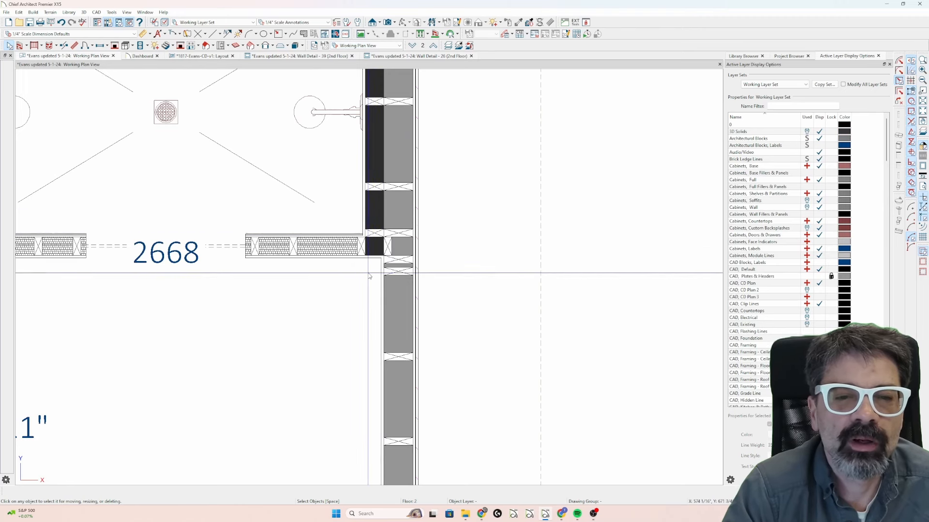
{"action": "mouse_move", "coordinate": [280, 263]}
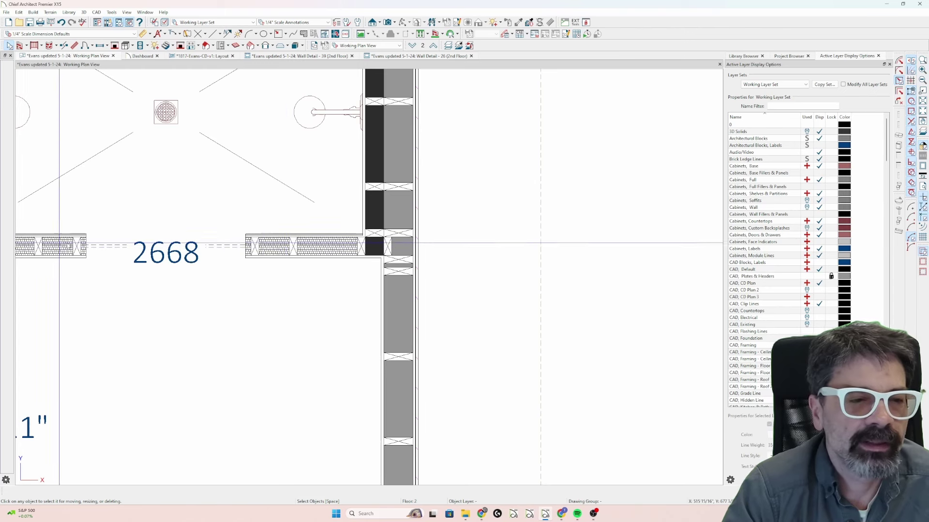
{"action": "left_click", "coordinate": [323, 246]}
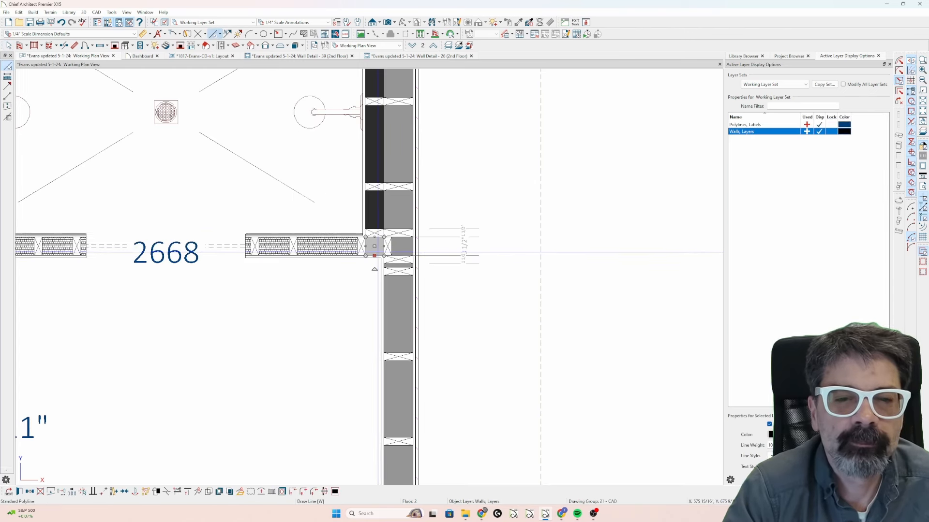
{"action": "mouse_move", "coordinate": [366, 252]}
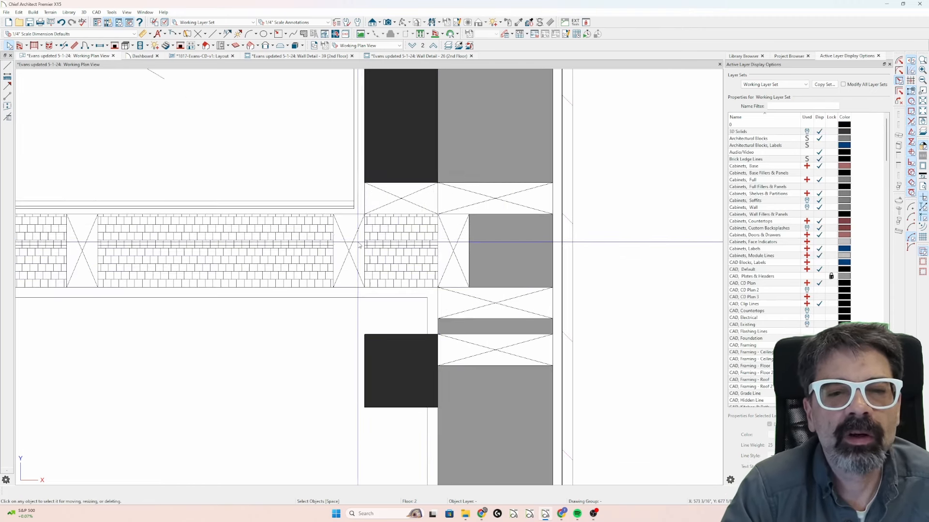
{"action": "left_click", "coordinate": [388, 352]}
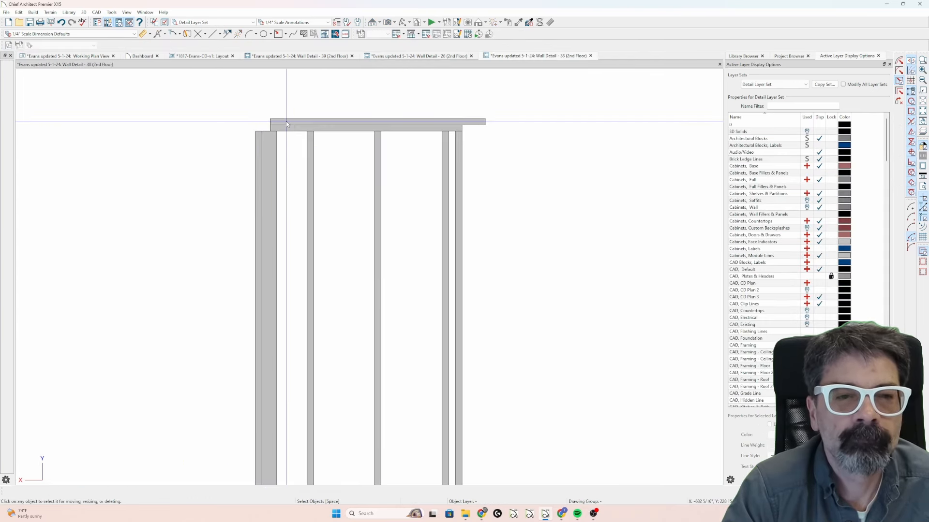
Leave the Wall Detail 38 elevation for the Working Plan View showing the bath and linen cabinets
{"action": "left_click", "coordinate": [287, 122]}
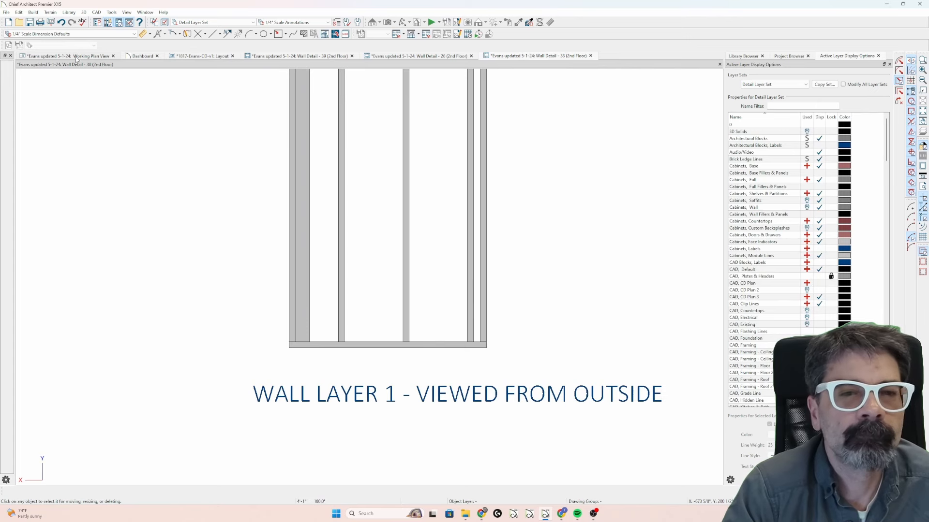
{"action": "left_click", "coordinate": [67, 56]}
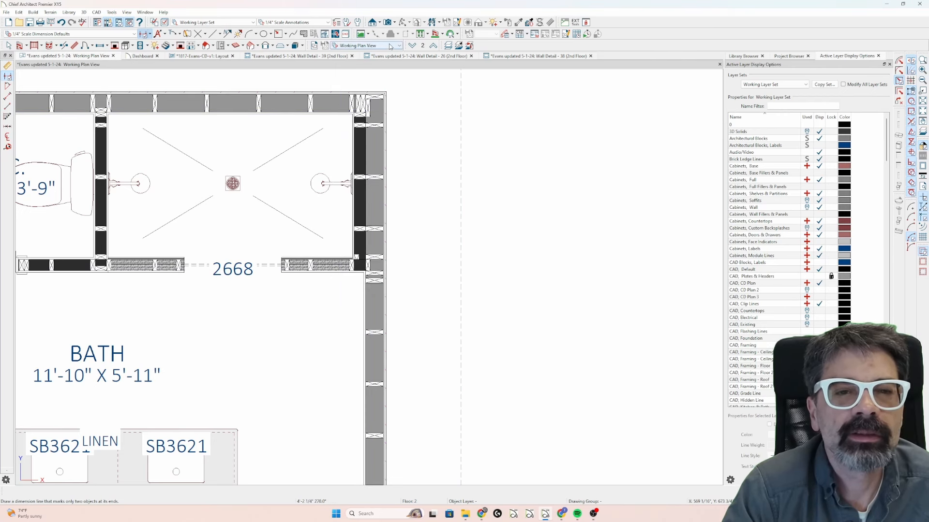
Restore CD Plan View, reopen the Wall Detail 38 tab, and apply the Detail Layer Set
{"action": "left_click", "coordinate": [399, 45]}
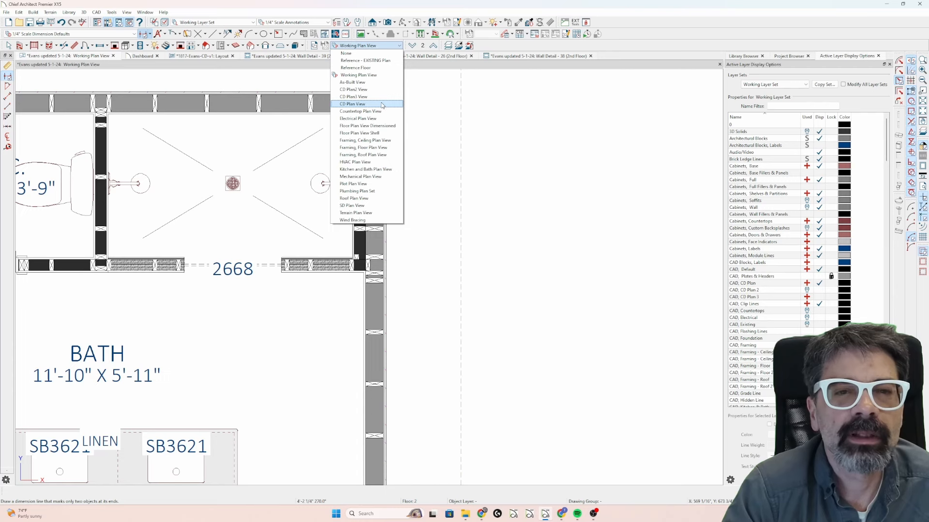
{"action": "left_click", "coordinate": [353, 97]}
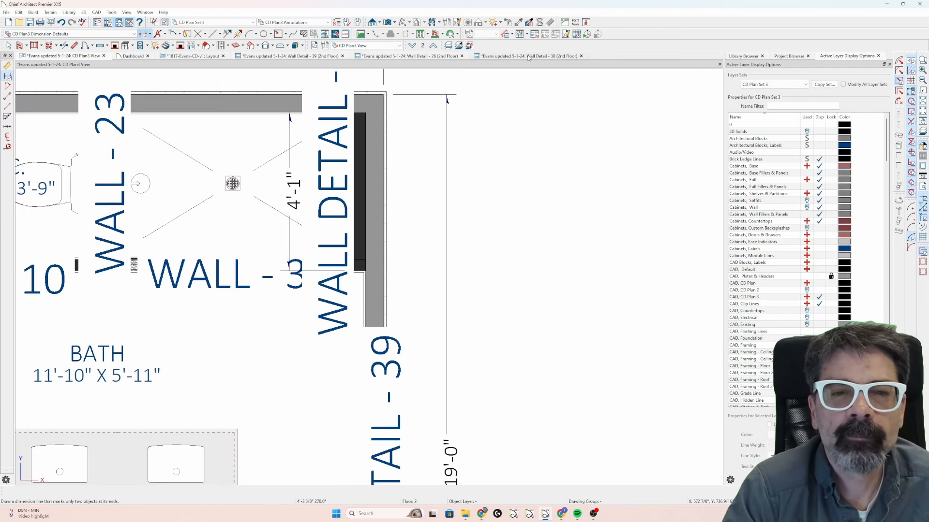
{"action": "left_click", "coordinate": [527, 56]}
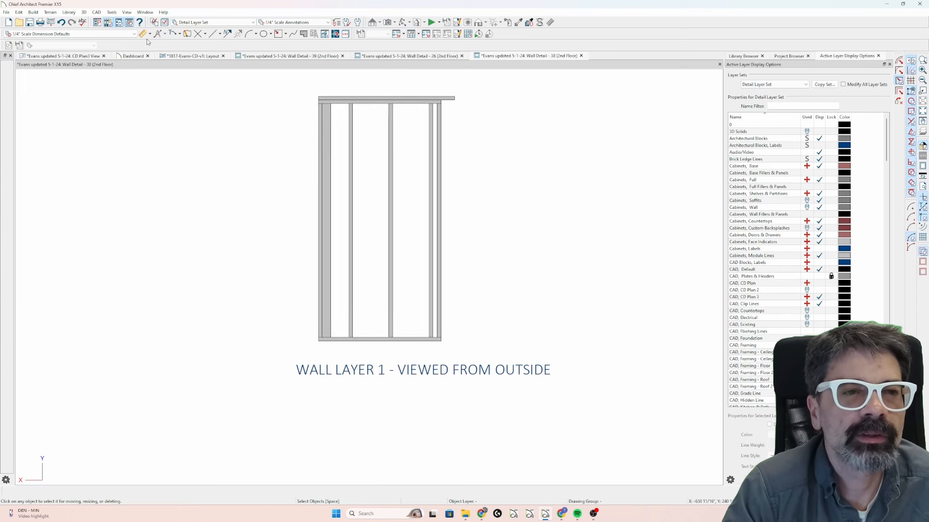
{"action": "left_click", "coordinate": [144, 22]}
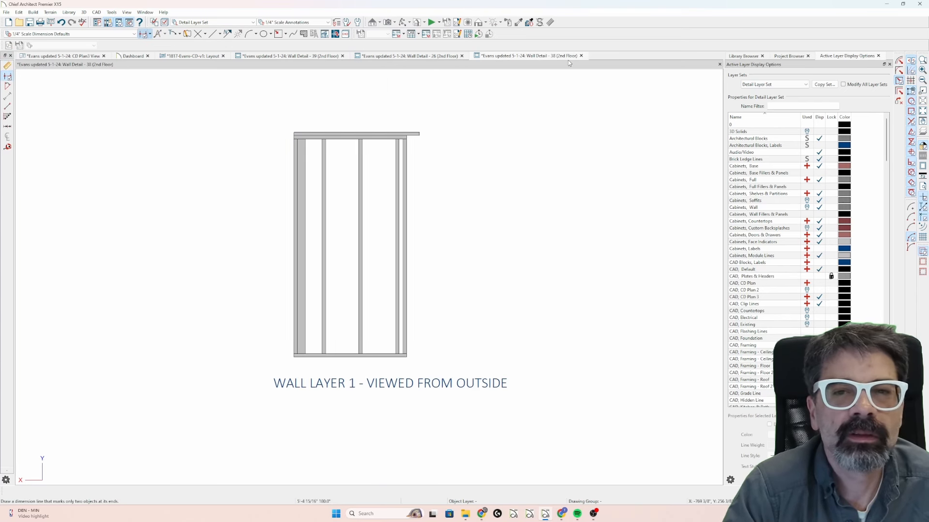
{"action": "left_click", "coordinate": [59, 56]}
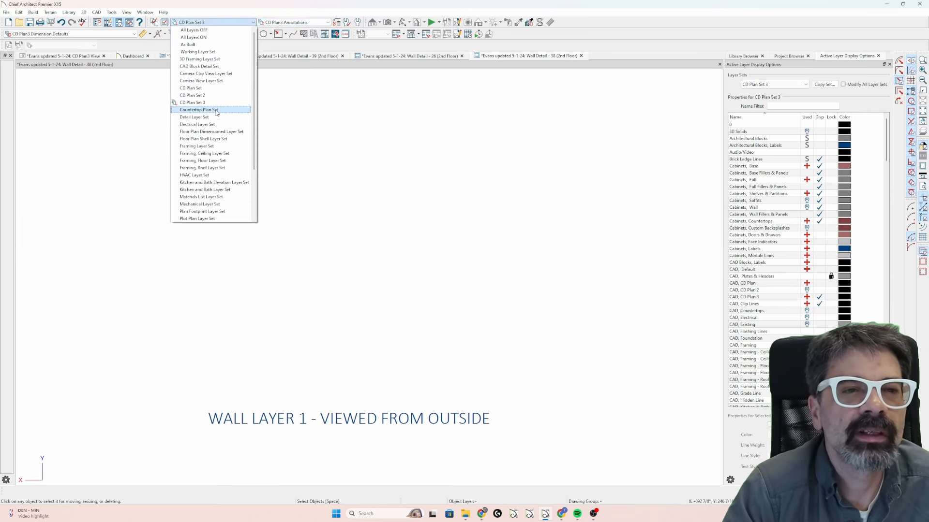
{"action": "left_click", "coordinate": [194, 117]}
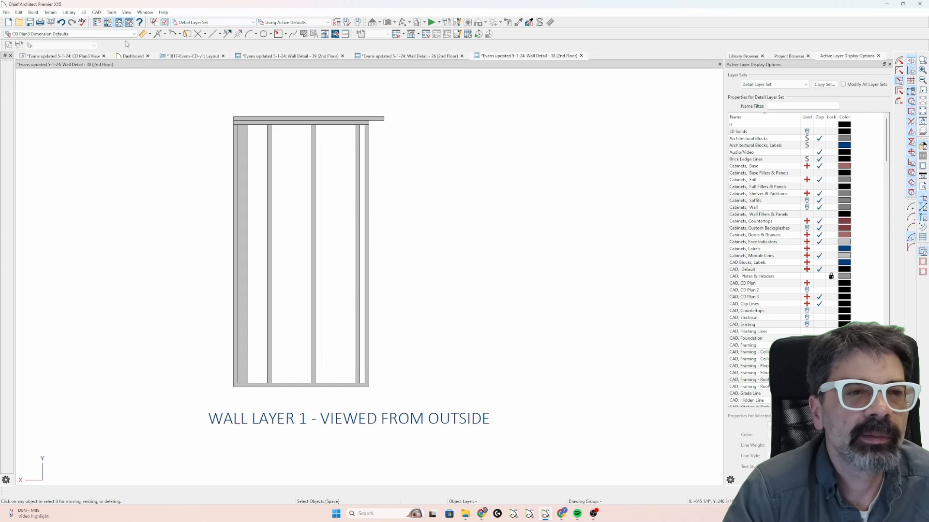
Add end-to-end dimensions: 8'-2" framing height, 4'-1" width, and 4'-6 1/2" top plate
{"action": "left_click", "coordinate": [143, 33]}
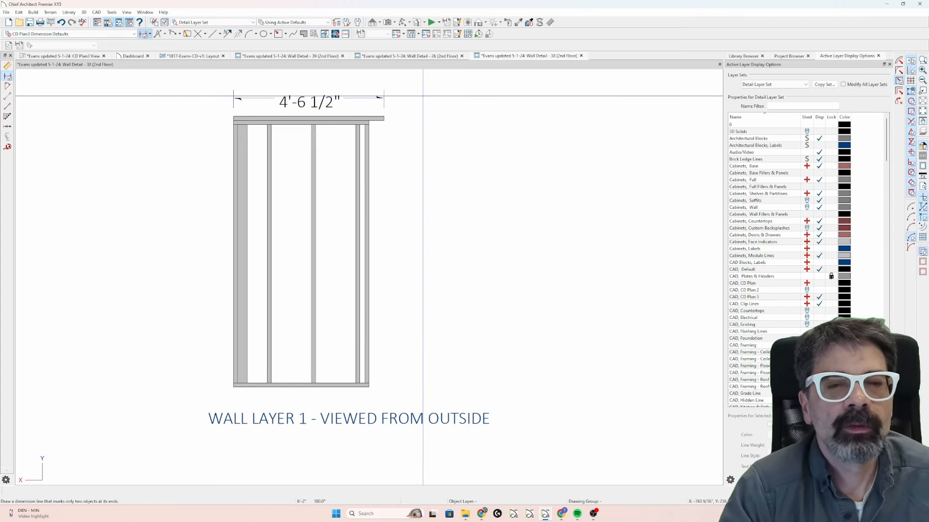
{"action": "left_click", "coordinate": [308, 101]}
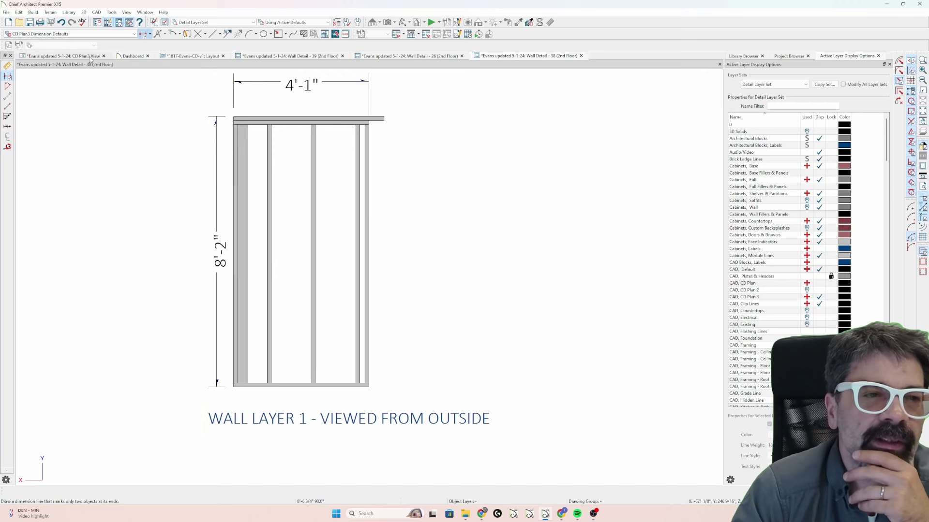
{"action": "left_click", "coordinate": [59, 56]}
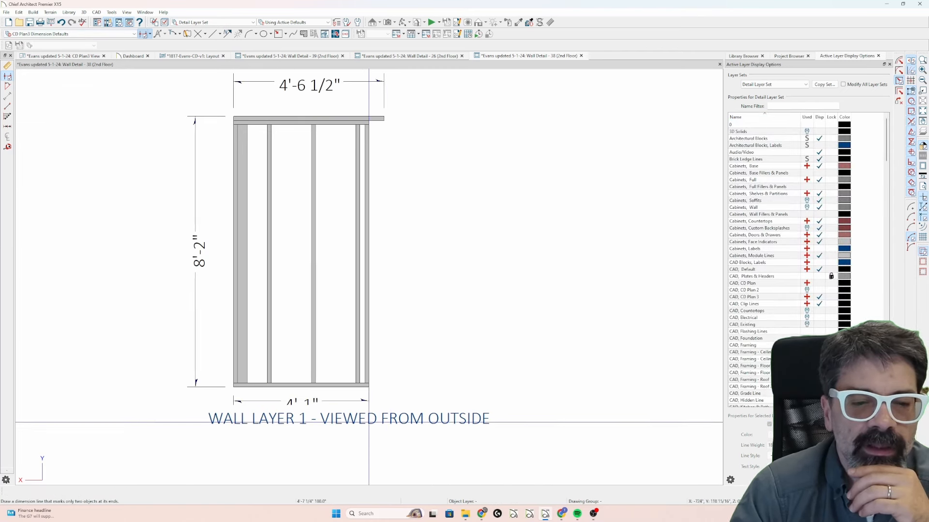
{"action": "left_click", "coordinate": [348, 419]}
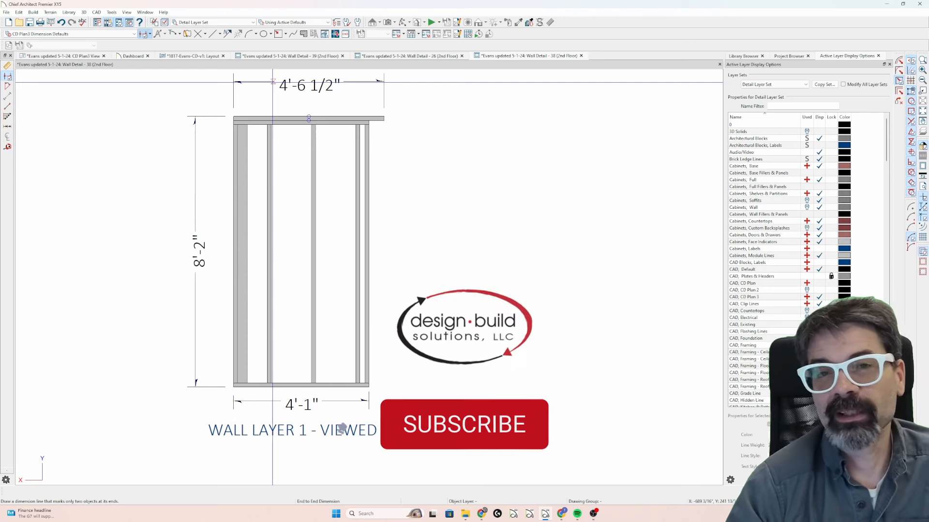
{"action": "left_click", "coordinate": [464, 425]}
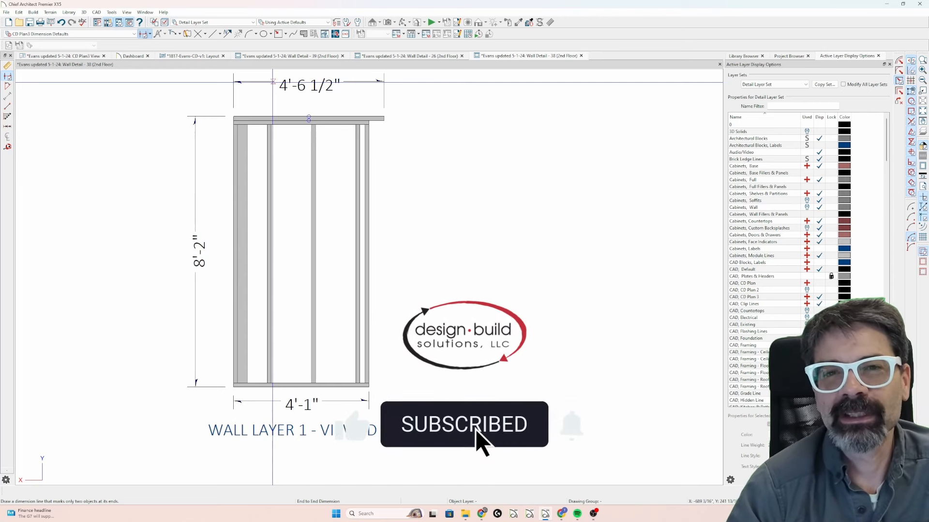